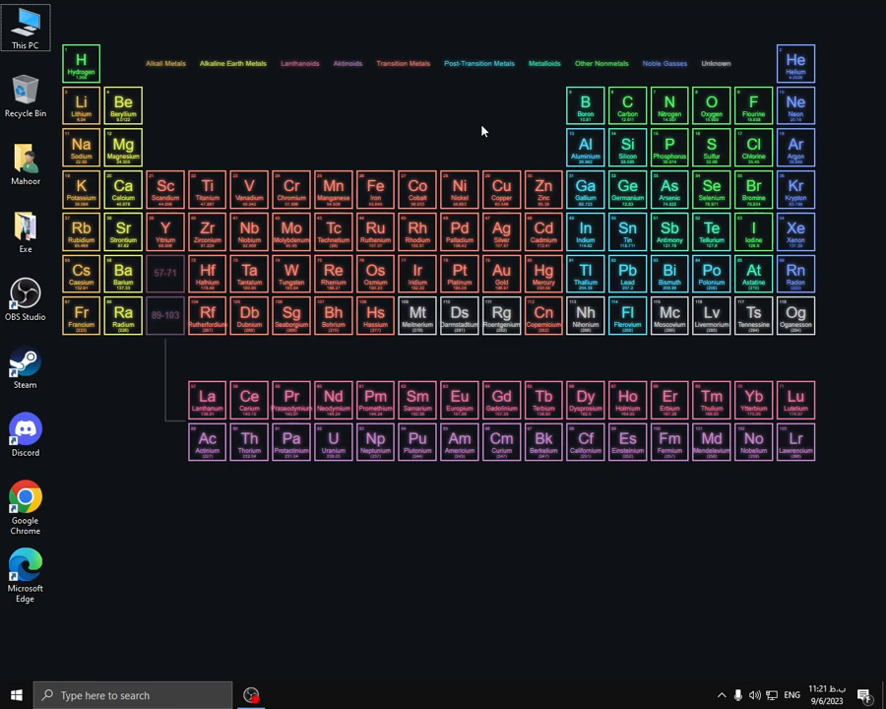
{"action": "mouse_move", "coordinate": [493, 122]}
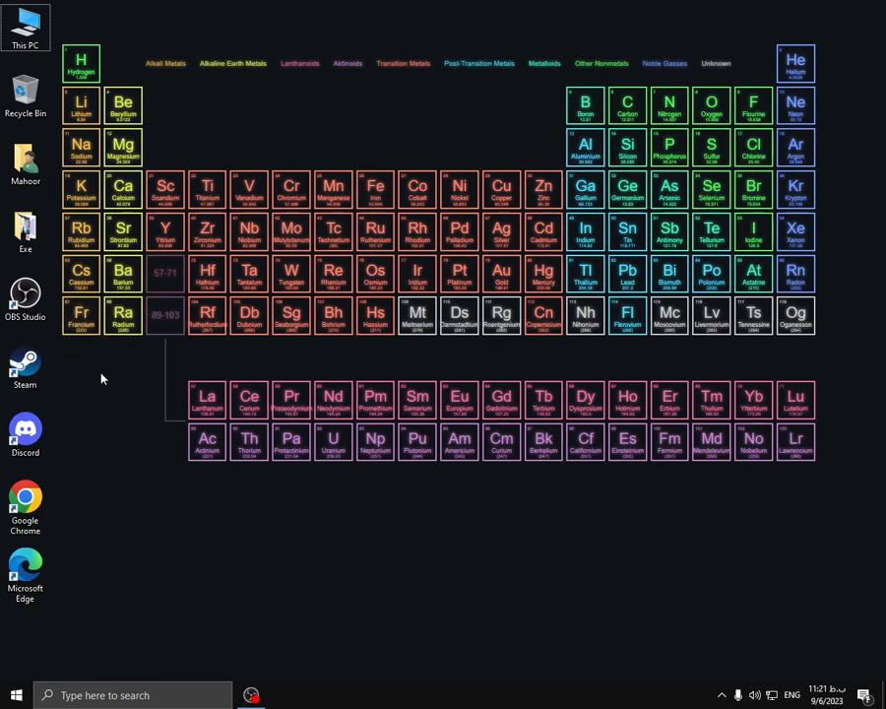
Step: Launch Steam and bring up the options for Counter-Strike: Global Offensive in the Library
{"action": "left_click", "coordinate": [283, 695]}
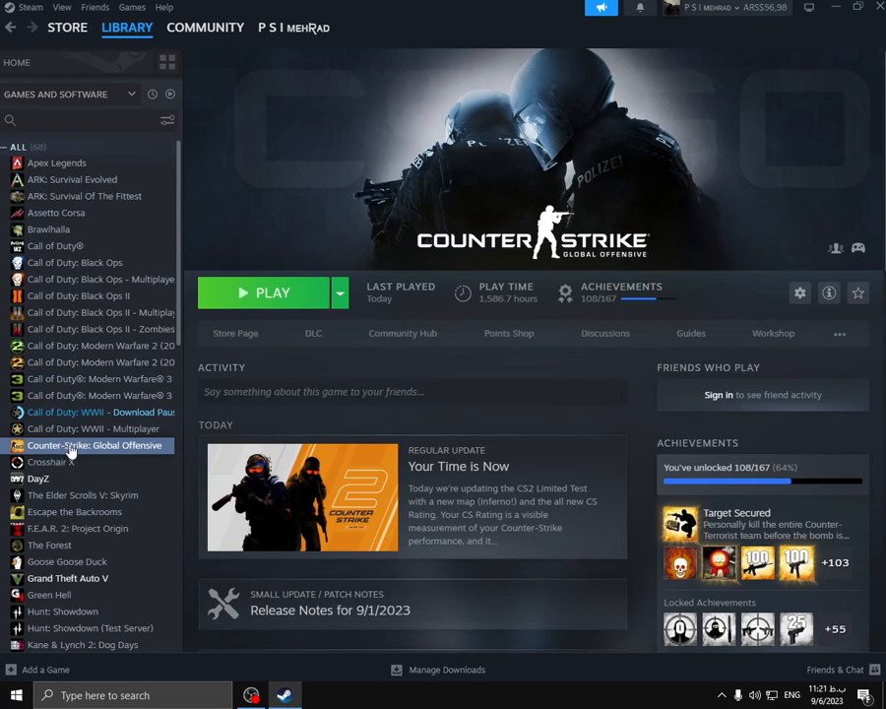
{"action": "right_click", "coordinate": [94, 445]}
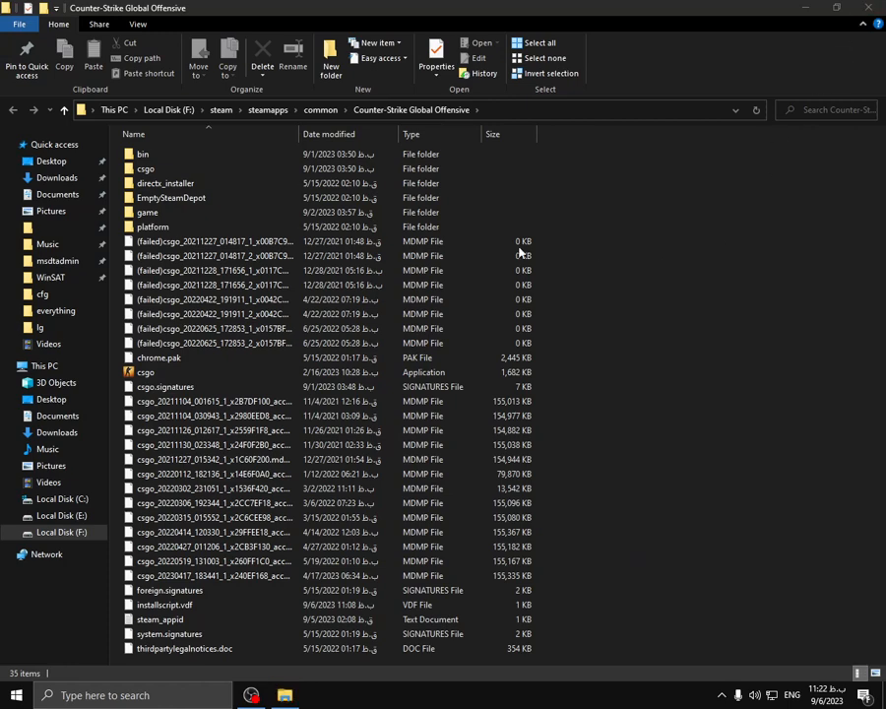
Step: Navigate into game\bin\win64 and select the cs2 application file
{"action": "left_click", "coordinate": [146, 213]}
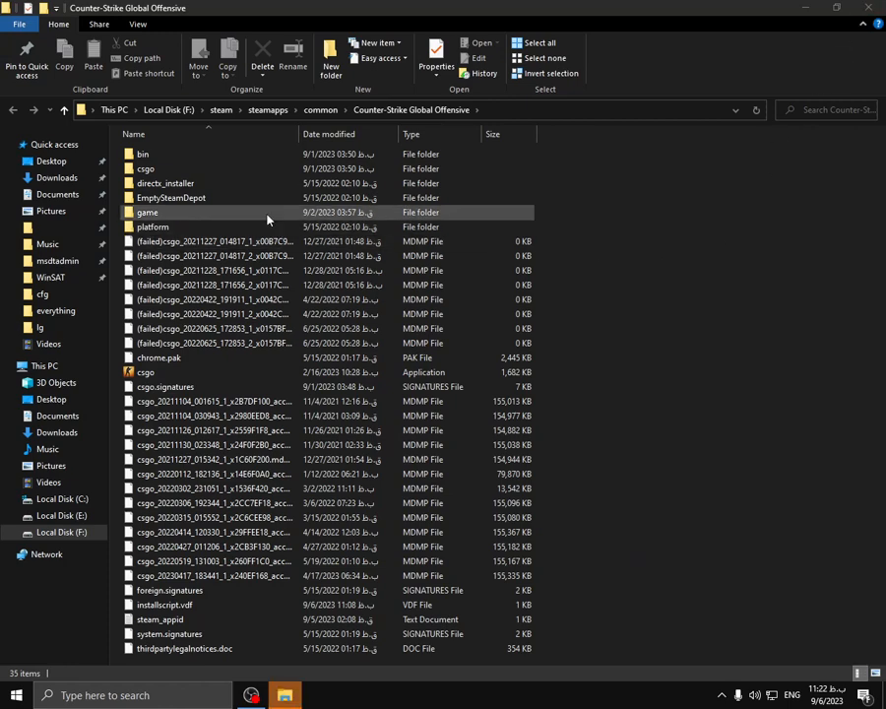
{"action": "double_click", "coordinate": [146, 213]}
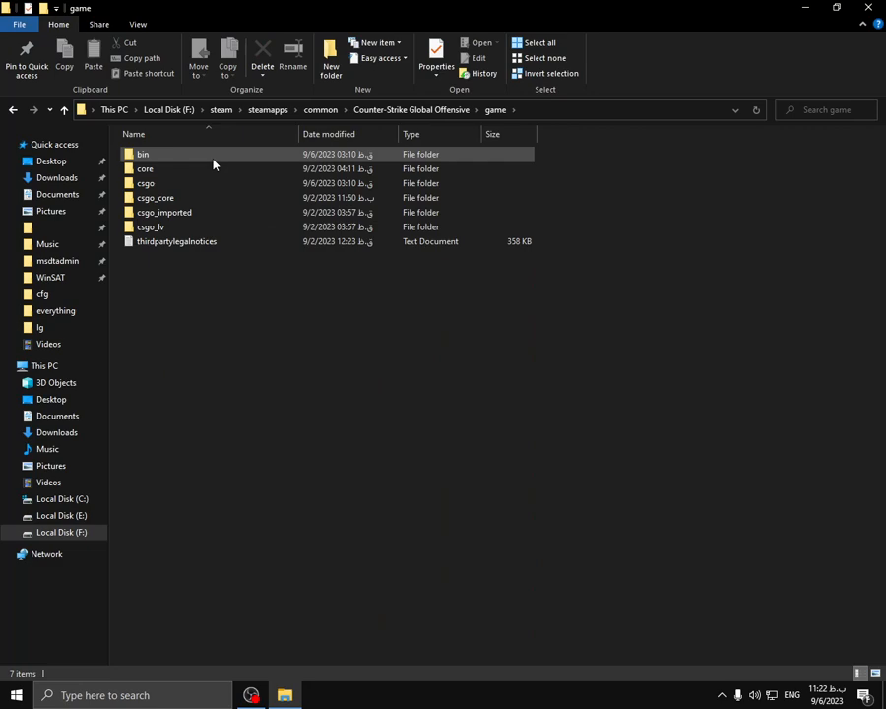
{"action": "double_click", "coordinate": [142, 154]}
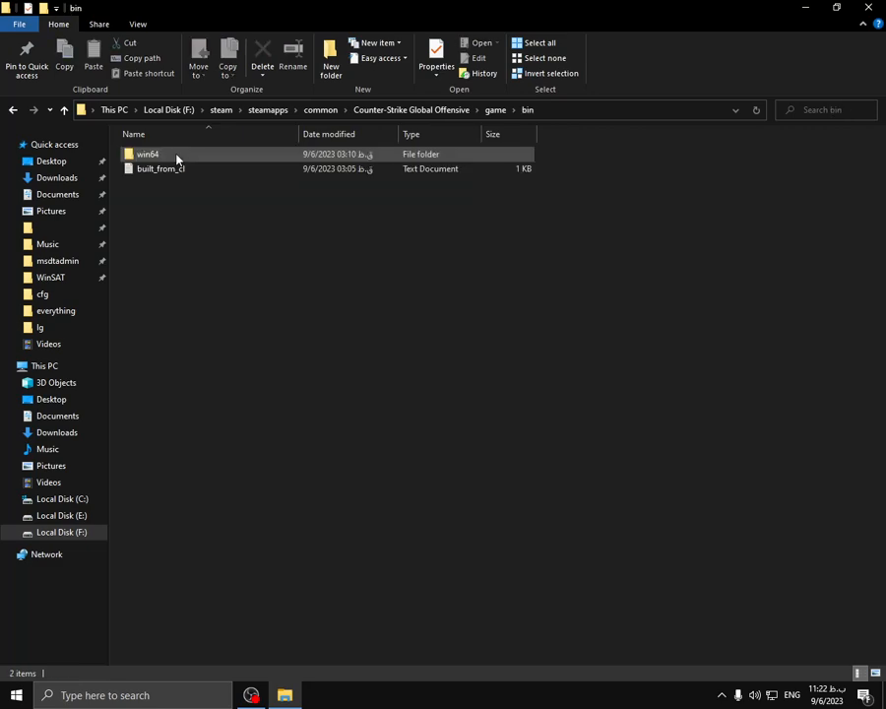
{"action": "left_click", "coordinate": [146, 154]}
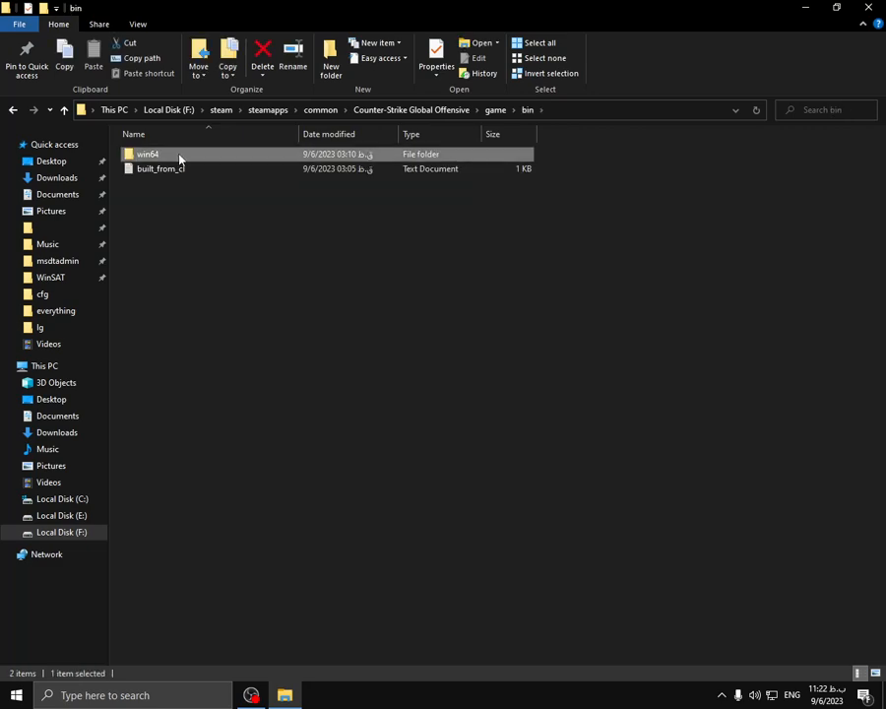
{"action": "double_click", "coordinate": [145, 154]}
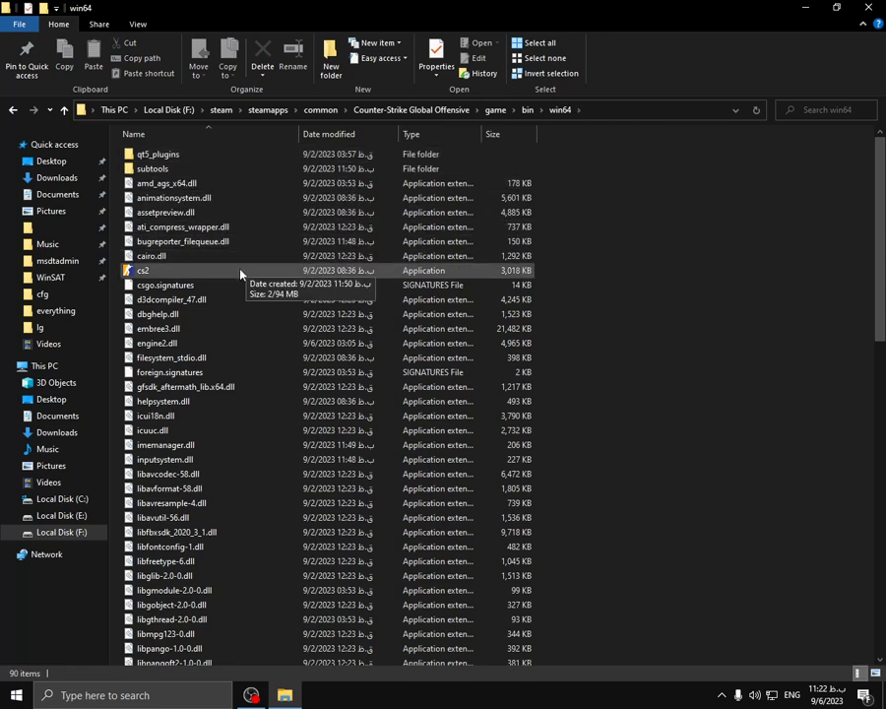
{"action": "left_click", "coordinate": [142, 270]}
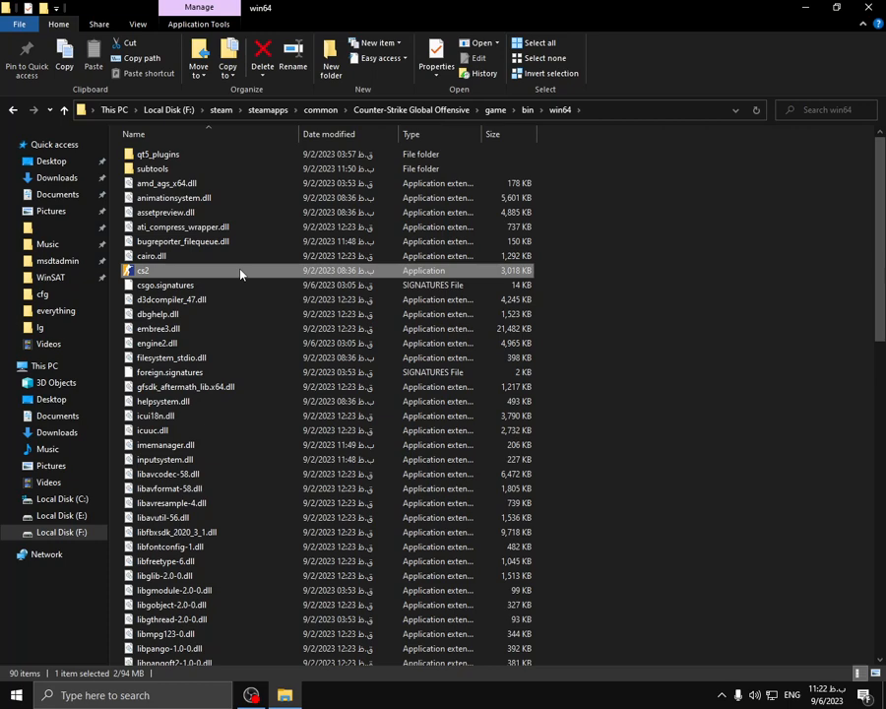
Step: In cs2 Properties > Compatibility, disable fullscreen optimizations and leave Run as administrator off
{"action": "right_click", "coordinate": [142, 270]}
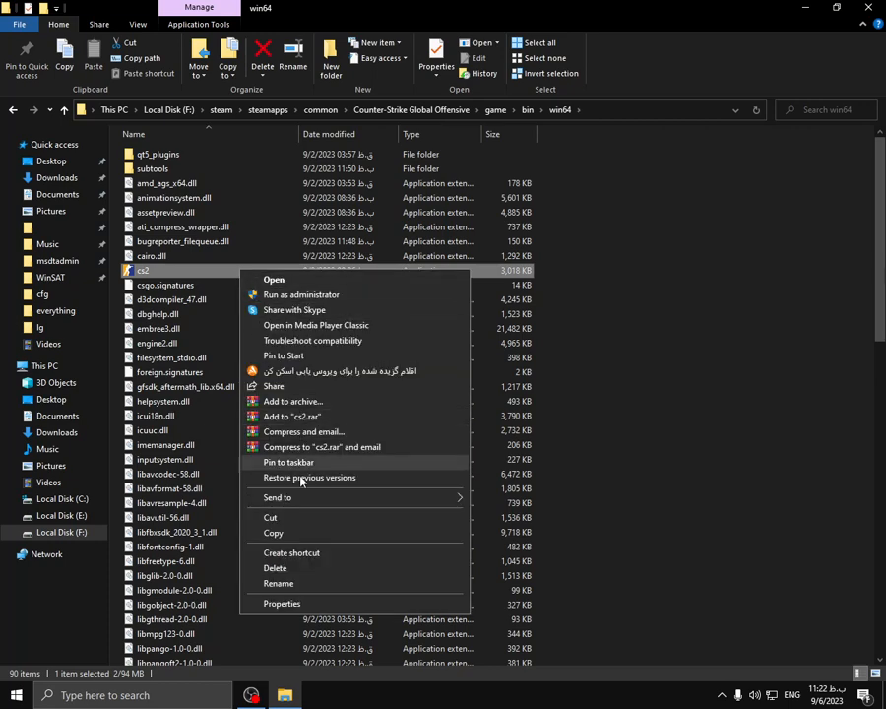
{"action": "left_click", "coordinate": [283, 602]}
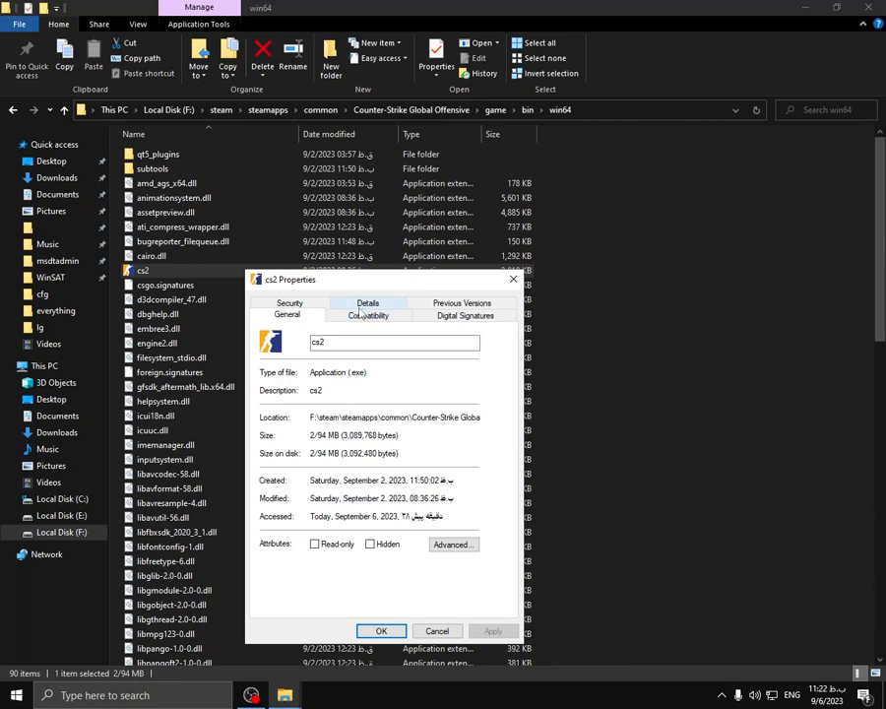
{"action": "left_click", "coordinate": [366, 315]}
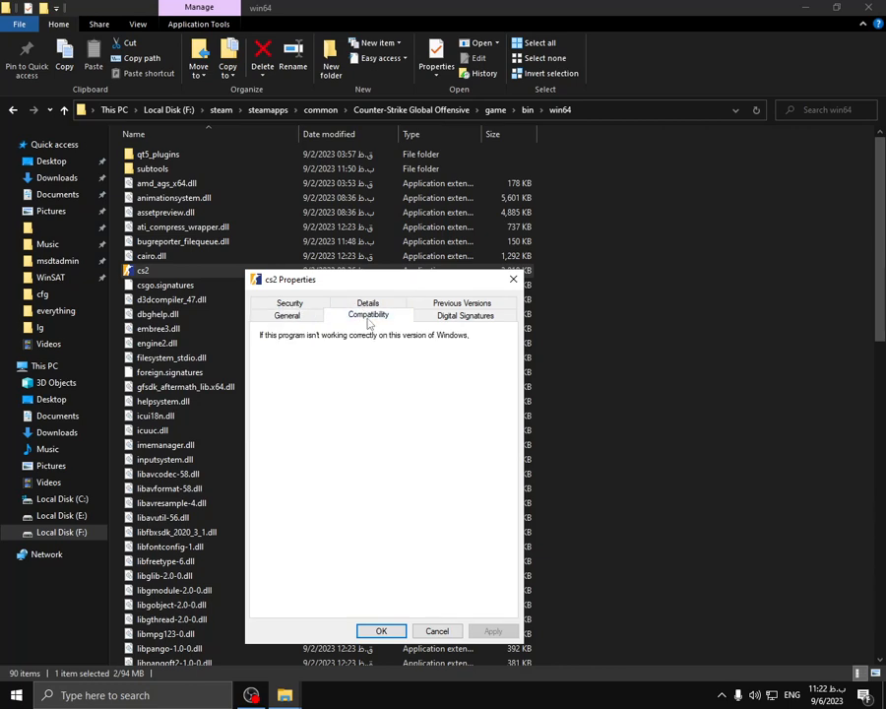
{"action": "left_click", "coordinate": [367, 315]}
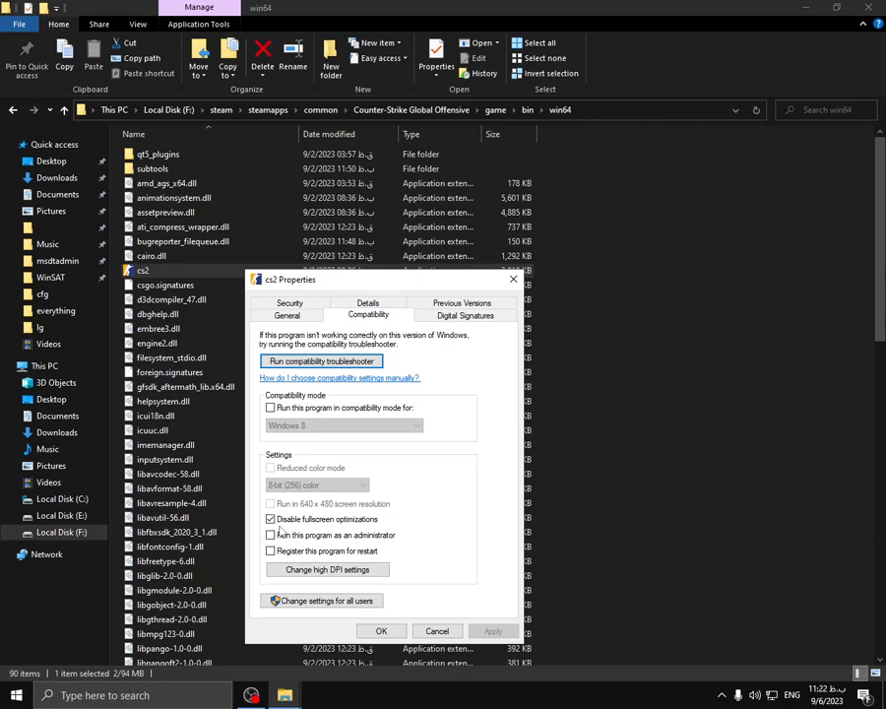
{"action": "mouse_move", "coordinate": [280, 536]}
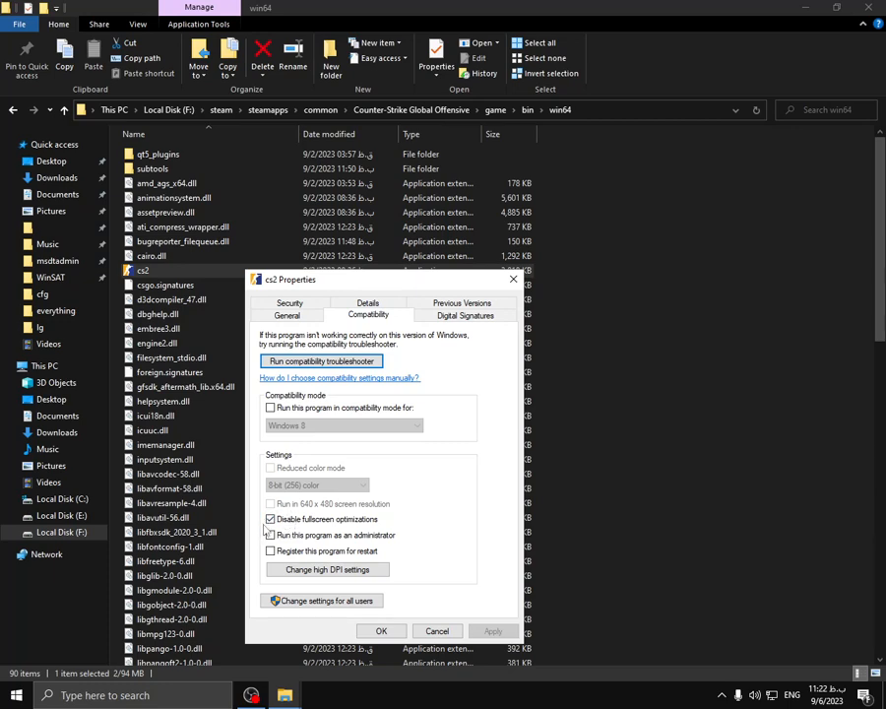
{"action": "left_click", "coordinate": [272, 519]}
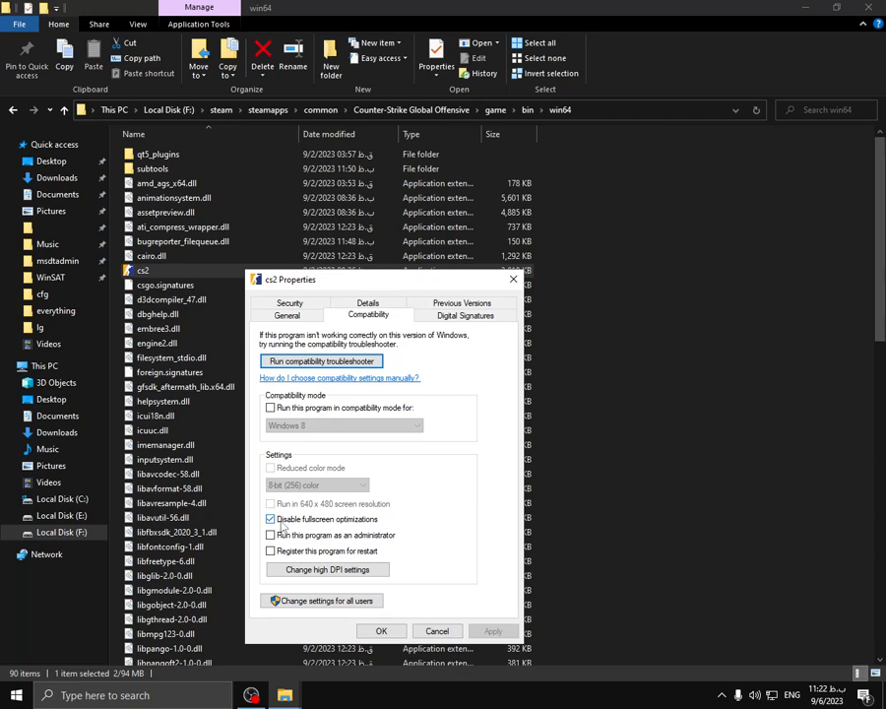
{"action": "left_click", "coordinate": [272, 520]}
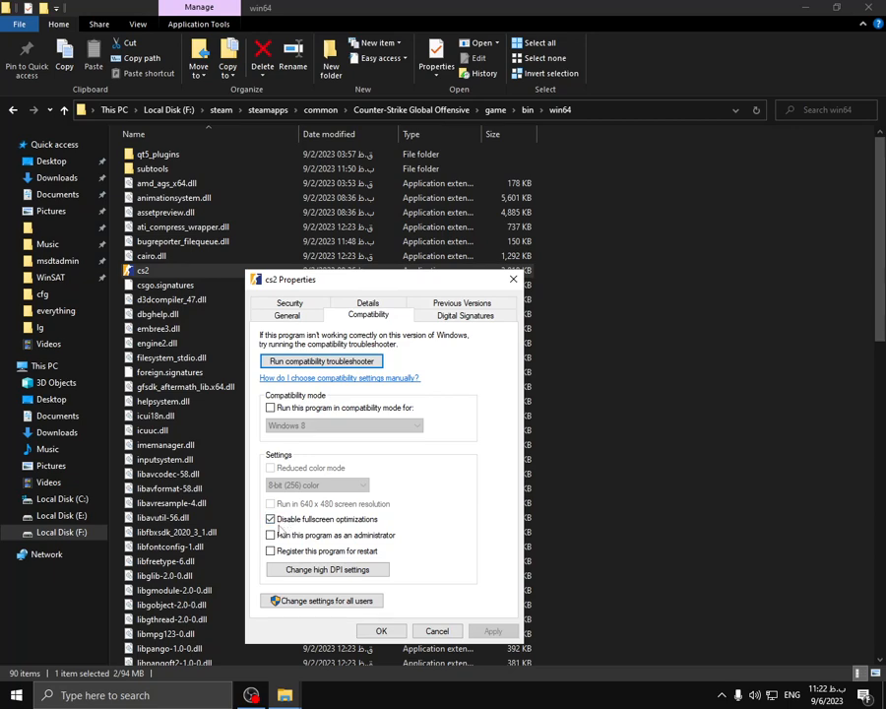
{"action": "mouse_move", "coordinate": [327, 571]}
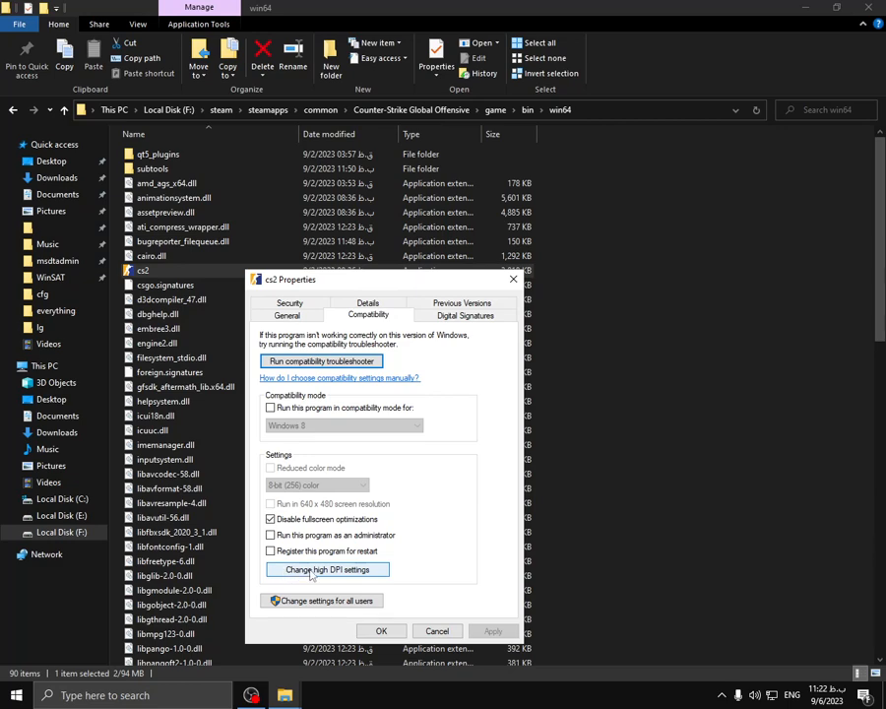
Step: Override high DPI scaling with Application, save the cs2 properties and launch the game
{"action": "left_click", "coordinate": [327, 569]}
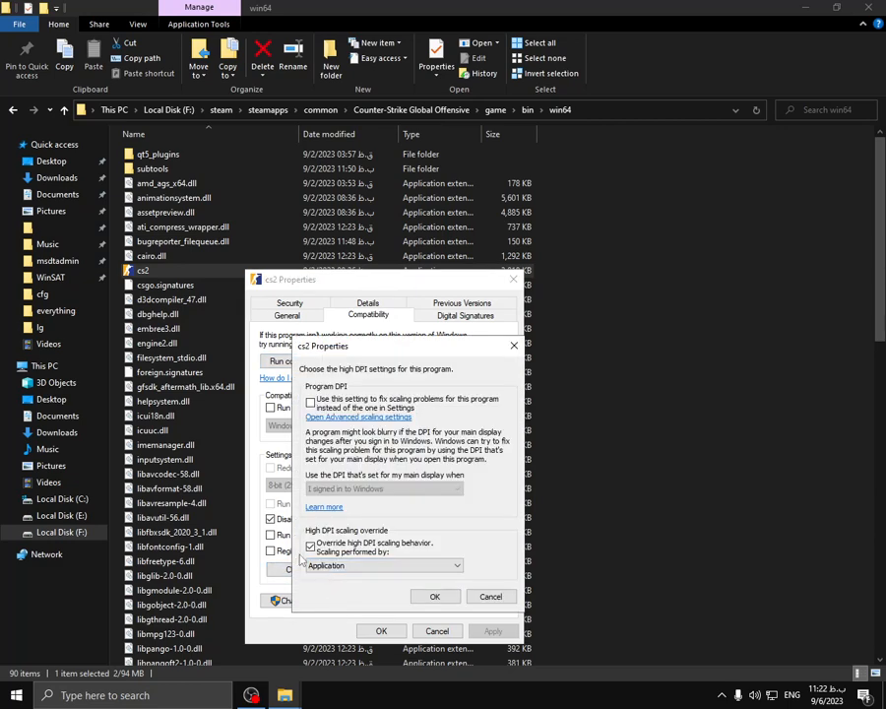
{"action": "left_click", "coordinate": [312, 546]}
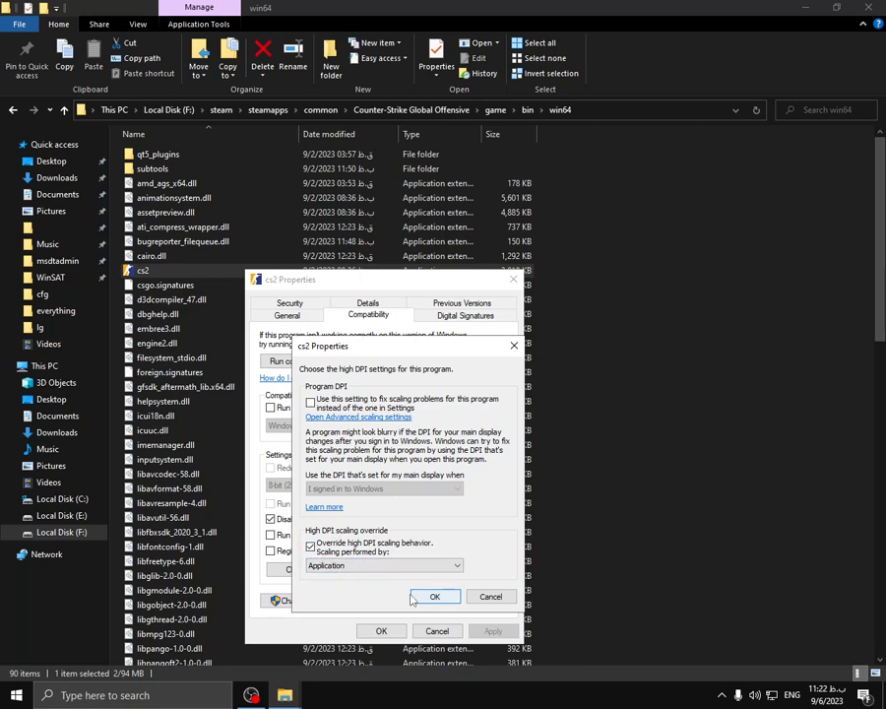
{"action": "left_click", "coordinate": [433, 595]}
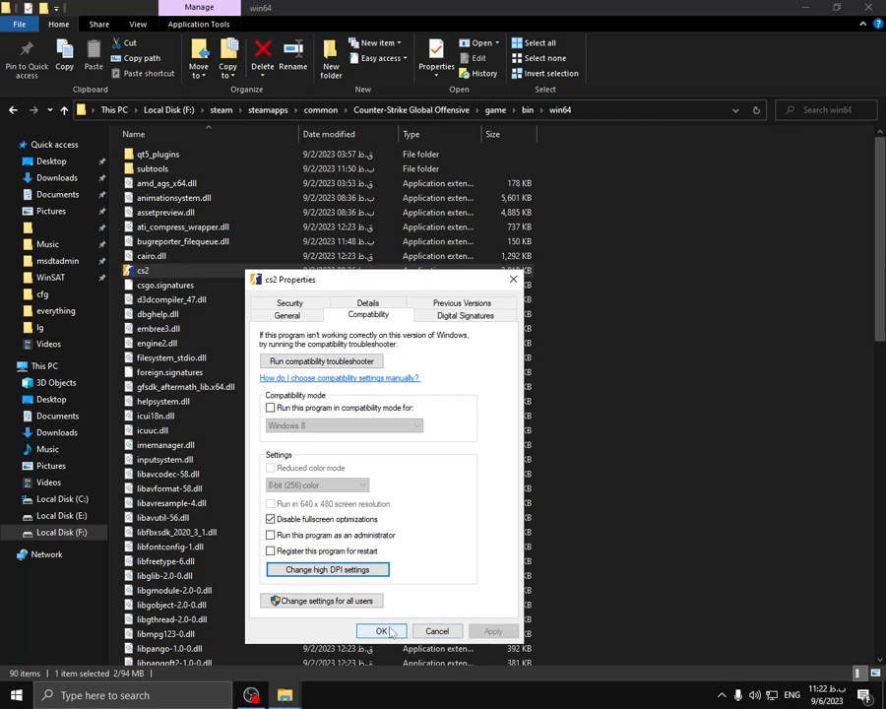
{"action": "left_click", "coordinate": [382, 630]}
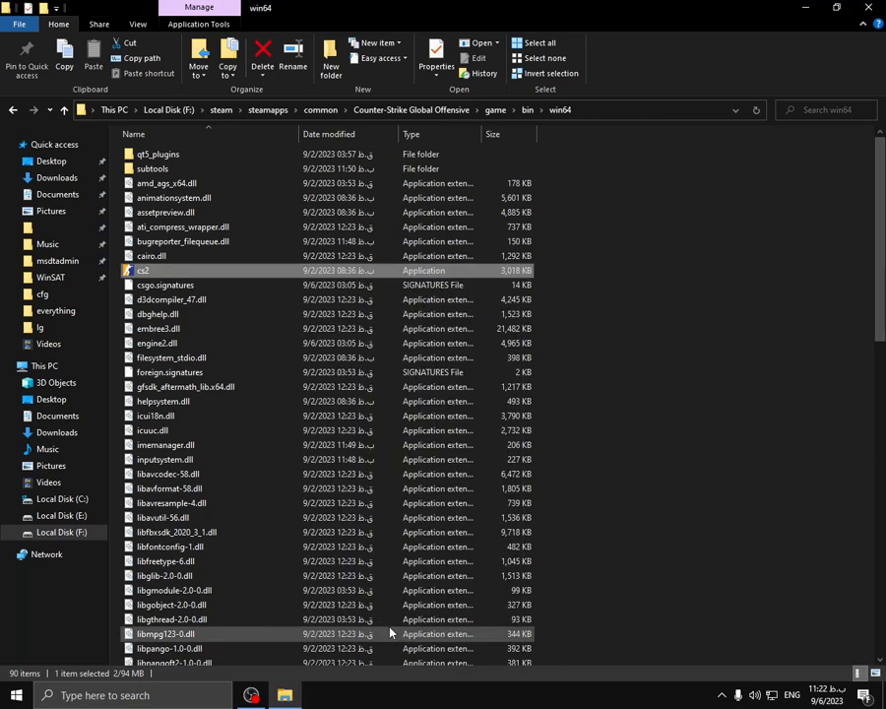
{"action": "double_click", "coordinate": [142, 270]}
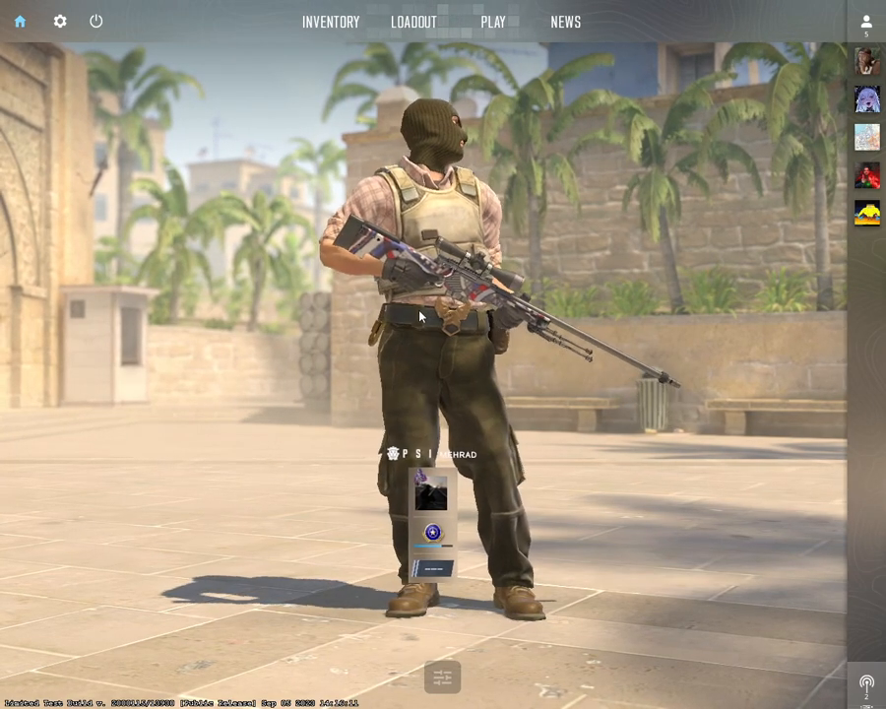
{"action": "mouse_move", "coordinate": [59, 20]}
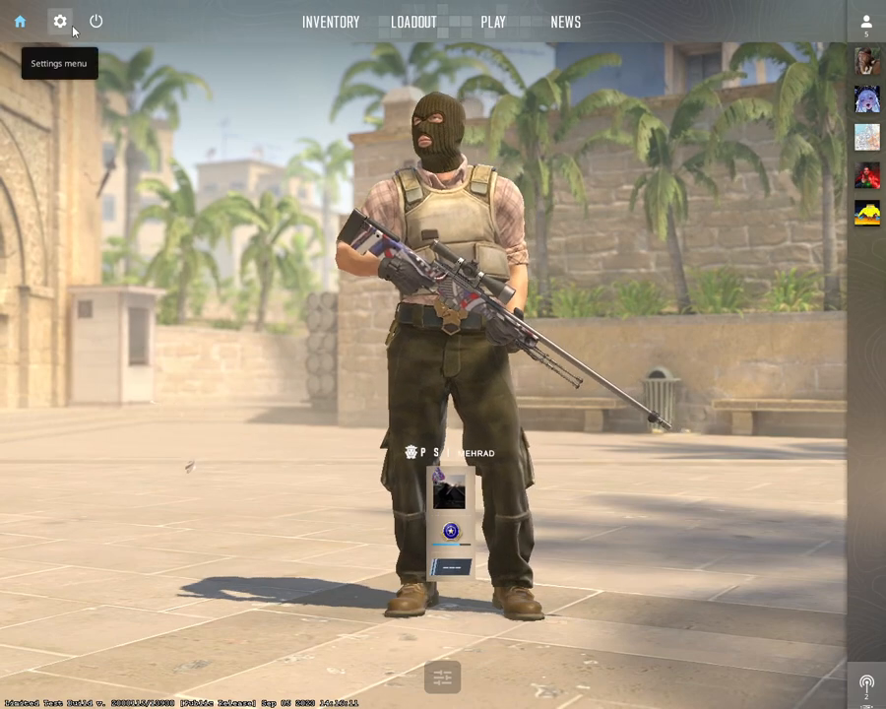
Step: In Video settings, keep resolution 1280x1024 and set the refresh rate to 75 Hz
{"action": "left_click", "coordinate": [59, 19]}
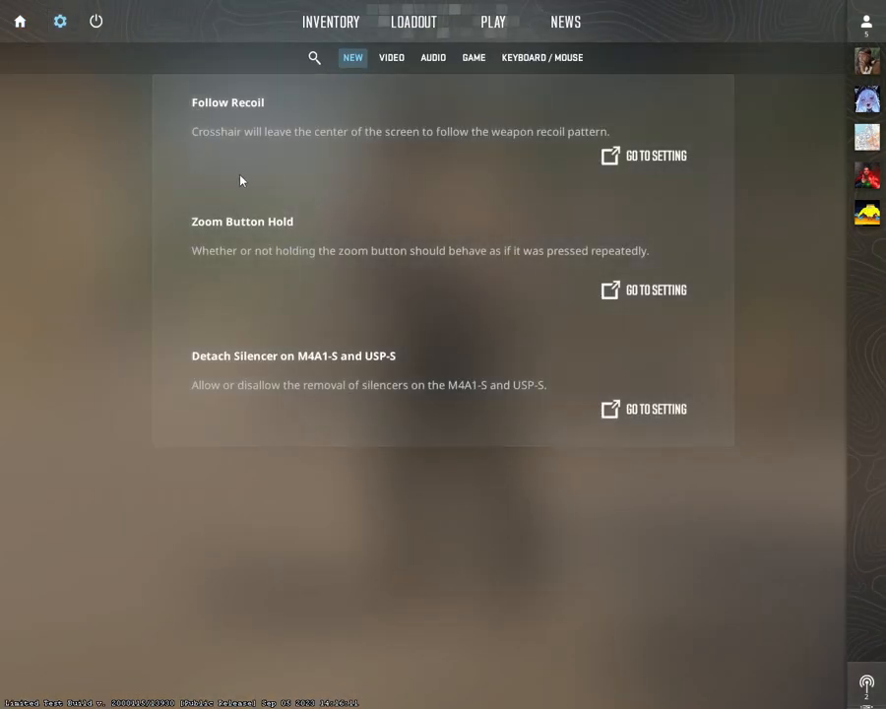
{"action": "left_click", "coordinate": [392, 57]}
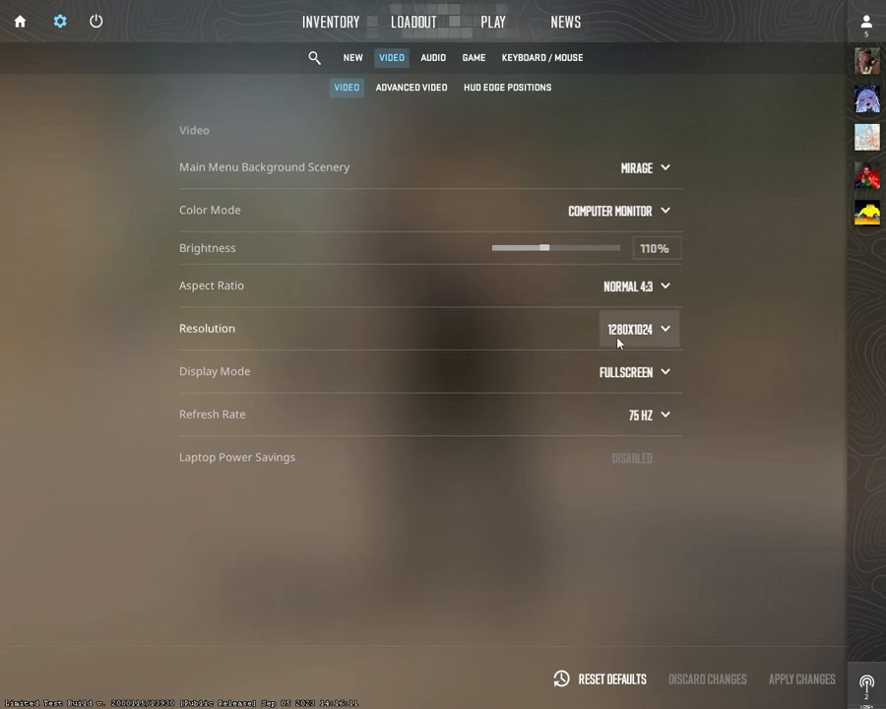
{"action": "left_click", "coordinate": [638, 327]}
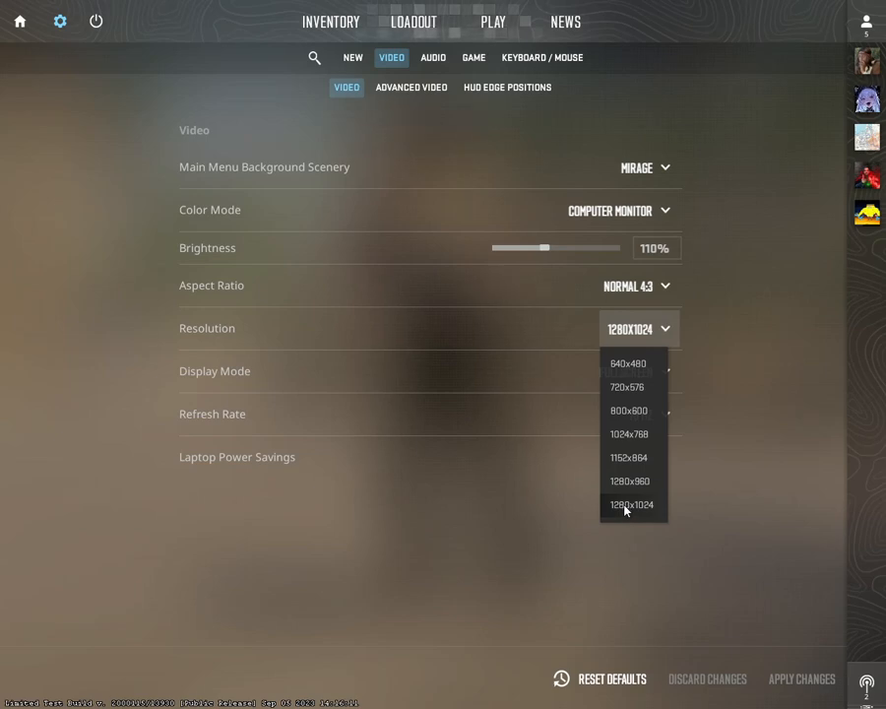
{"action": "left_click", "coordinate": [630, 504]}
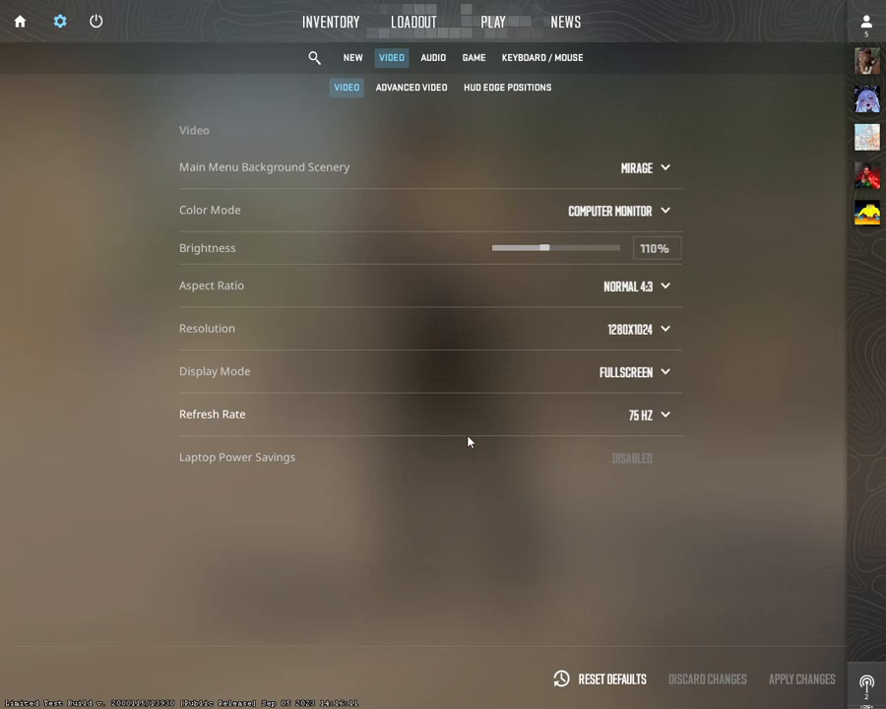
{"action": "left_click", "coordinate": [647, 414]}
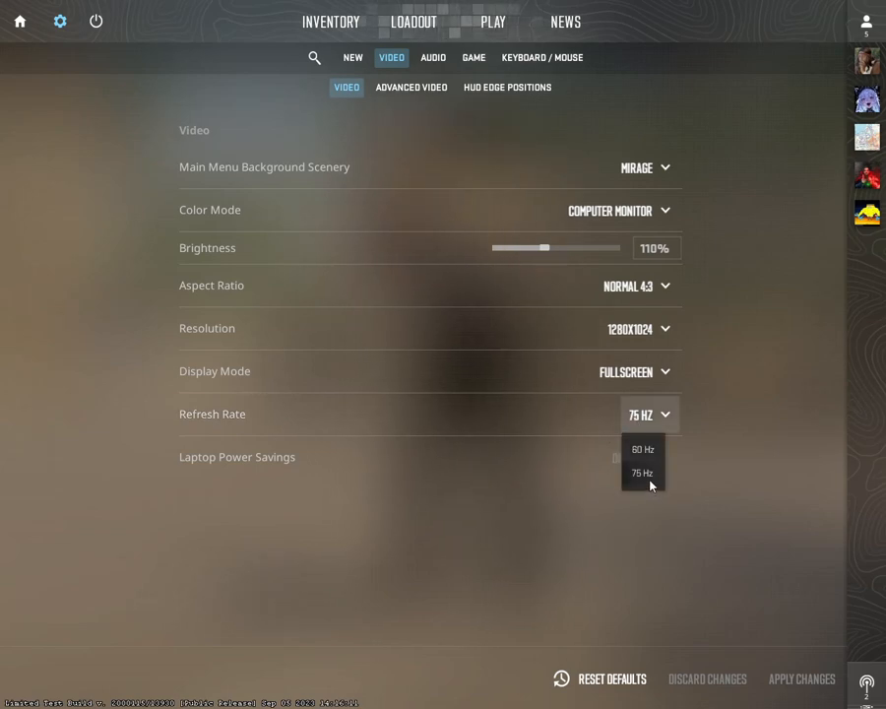
{"action": "left_click", "coordinate": [641, 472]}
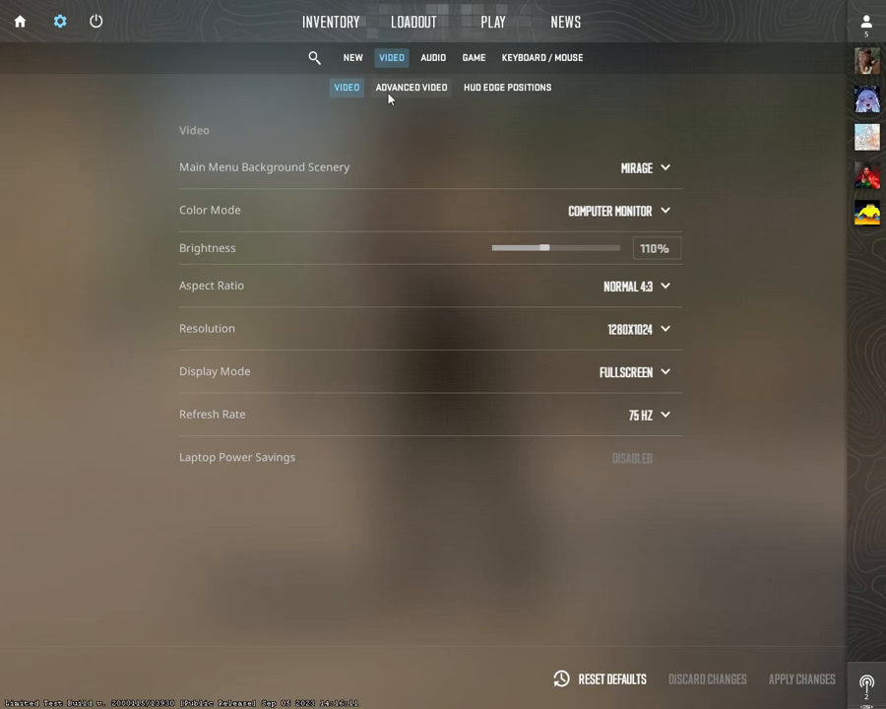
{"action": "left_click", "coordinate": [409, 87]}
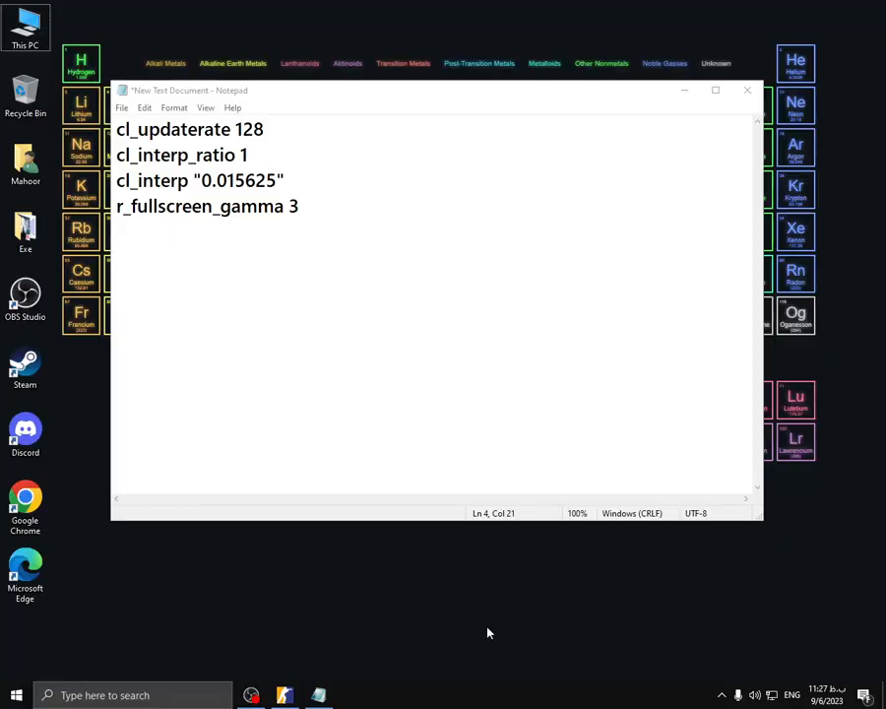
Step: Select all console command lines in Notepad and switch back to Counter-Strike 2
{"action": "key", "text": "ctrl+a"}
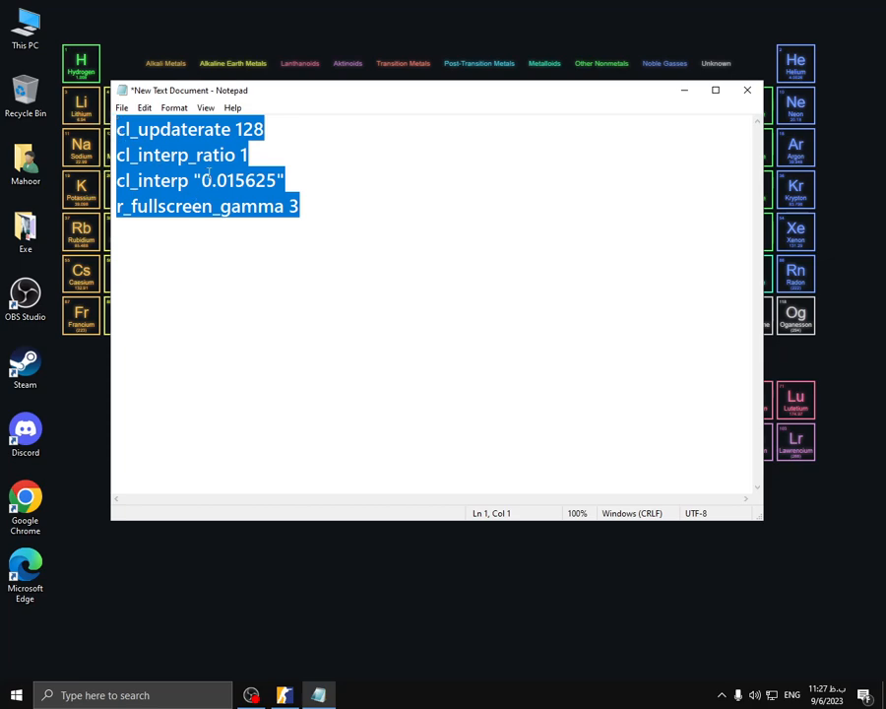
{"action": "left_click", "coordinate": [299, 207]}
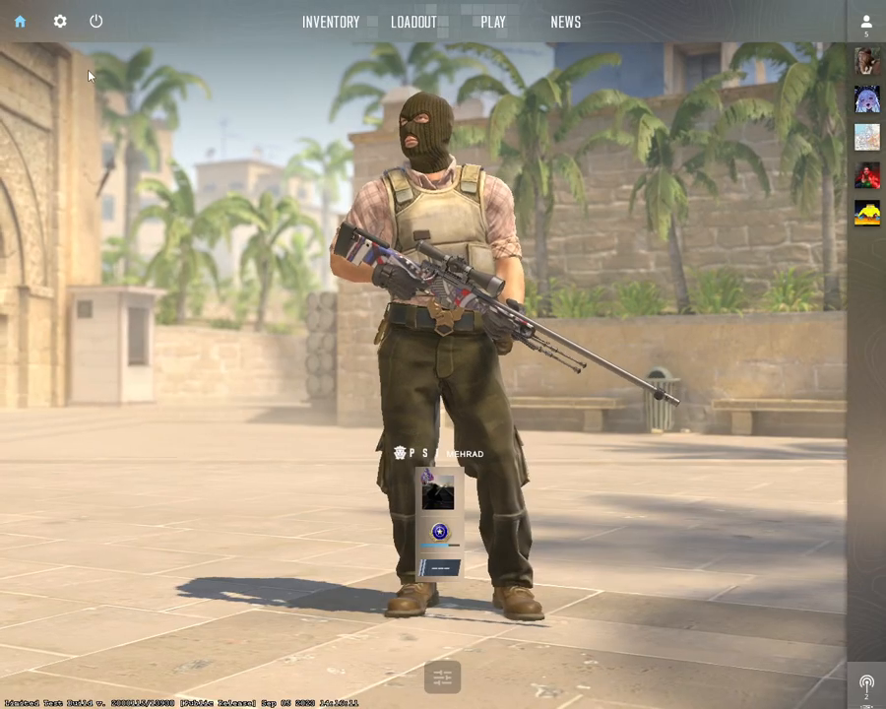
Step: Show the Game settings tab where Enable Developer Console (~) is set to Yes
{"action": "left_click", "coordinate": [59, 19]}
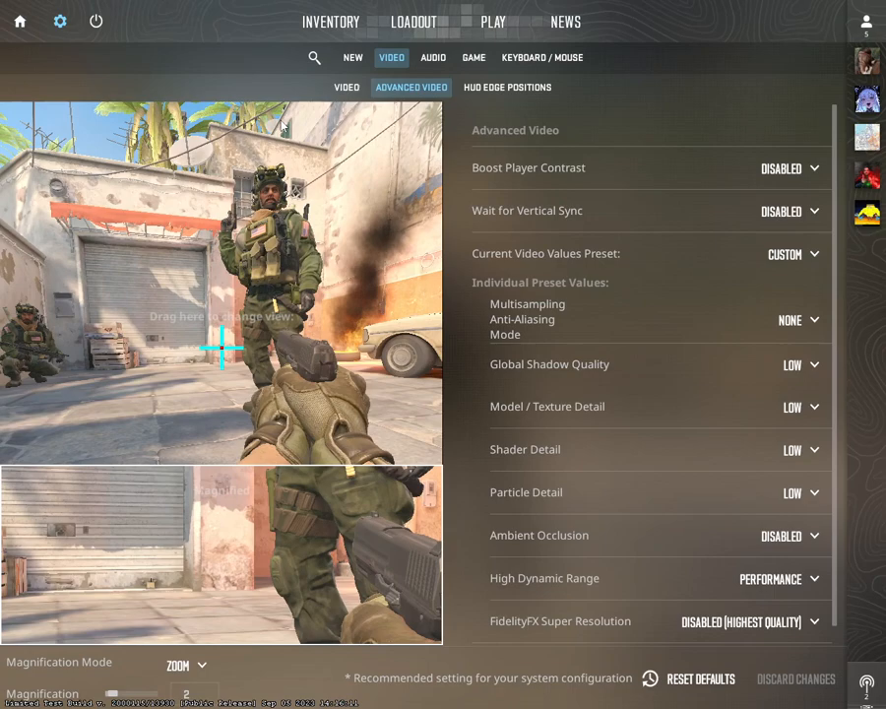
{"action": "left_click", "coordinate": [475, 57]}
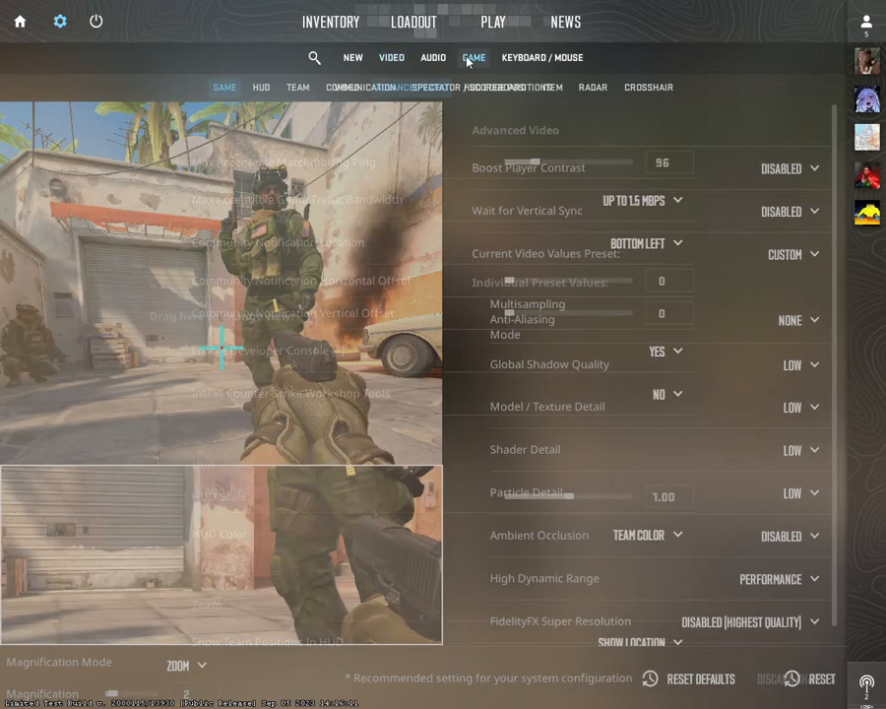
{"action": "left_click", "coordinate": [475, 57]}
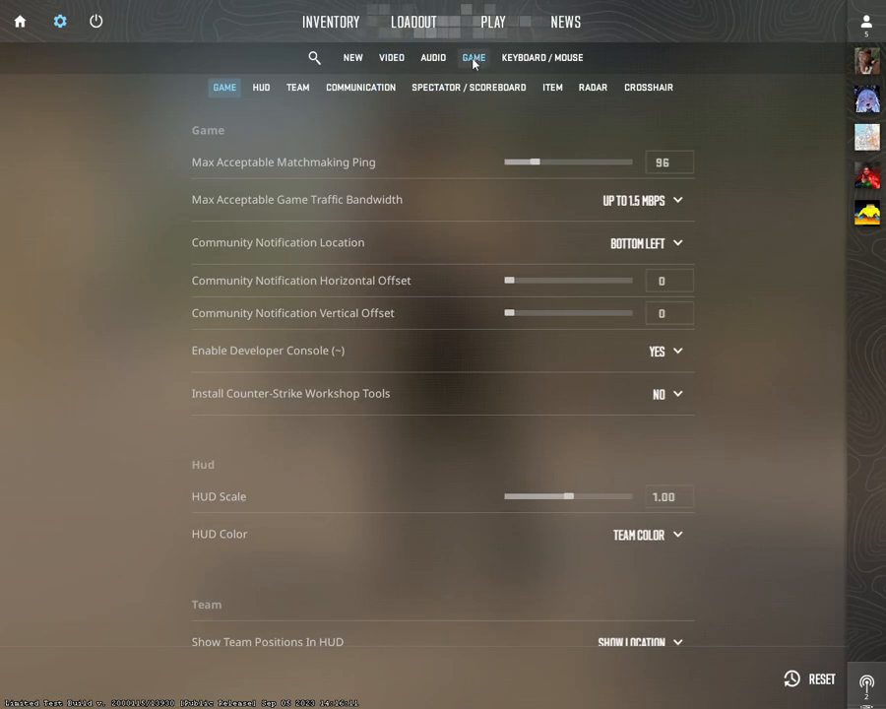
{"action": "mouse_move", "coordinate": [665, 351]}
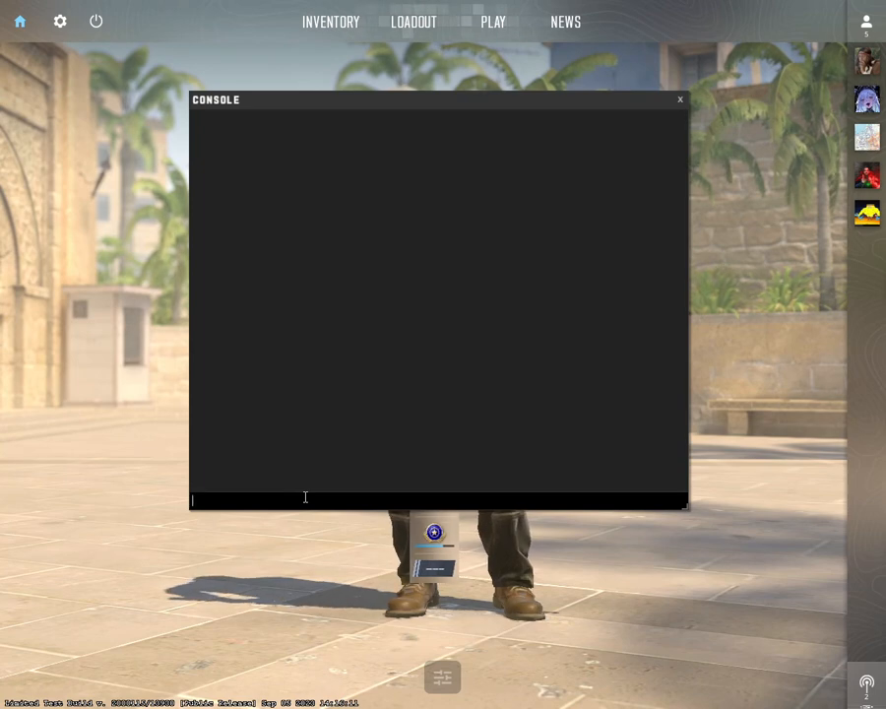
Step: Run cl_updaterate 128, cl_interp_ratio 1 and cl_interp 0.015625 in the console
{"action": "type", "text": "cl_updaterate"}
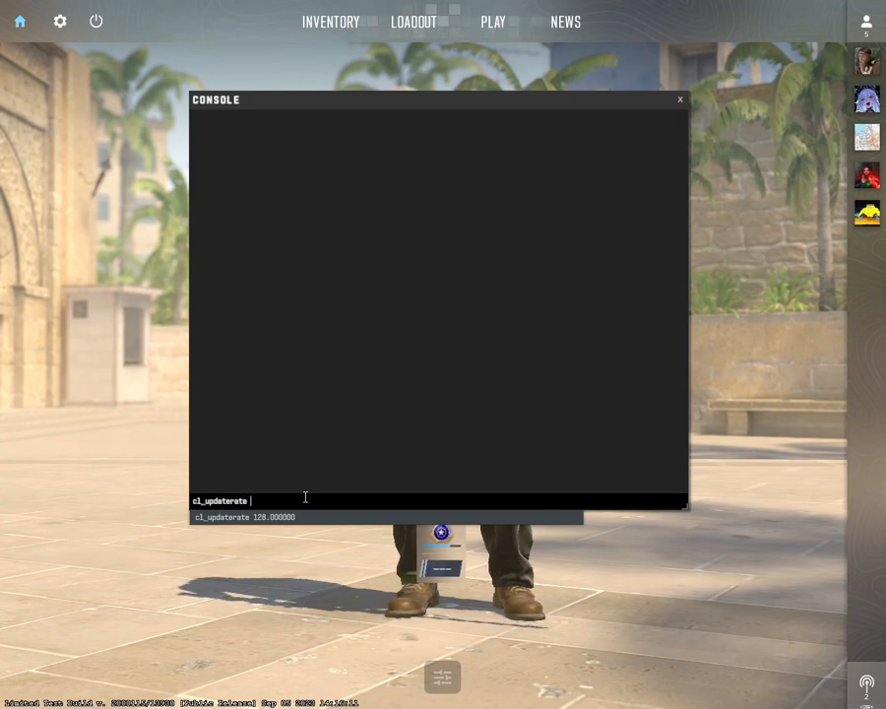
{"action": "type", "text": "128"}
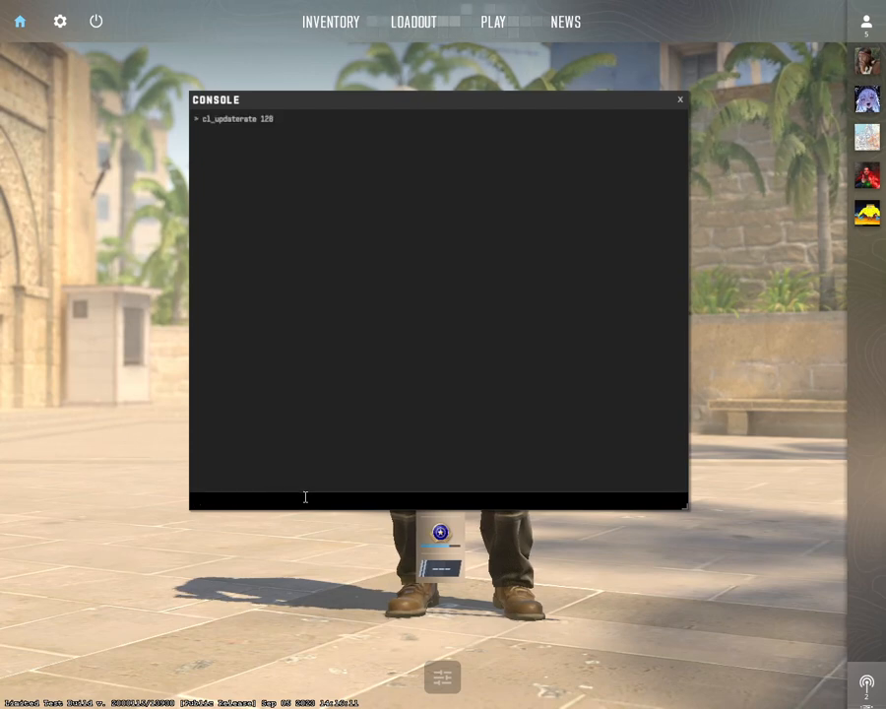
{"action": "type", "text": "cl_"}
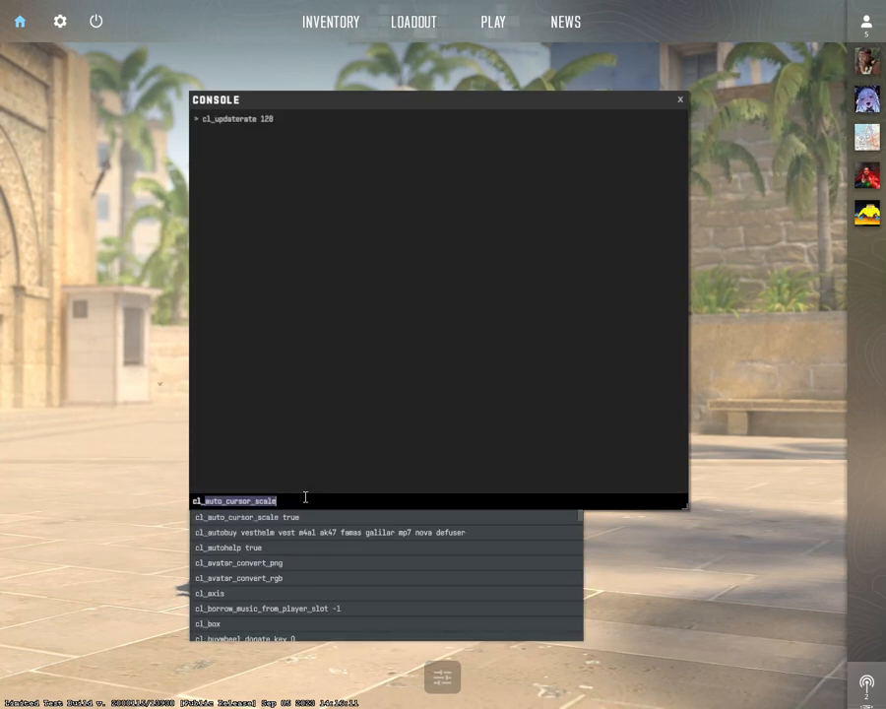
{"action": "type", "text": "cl_interp"}
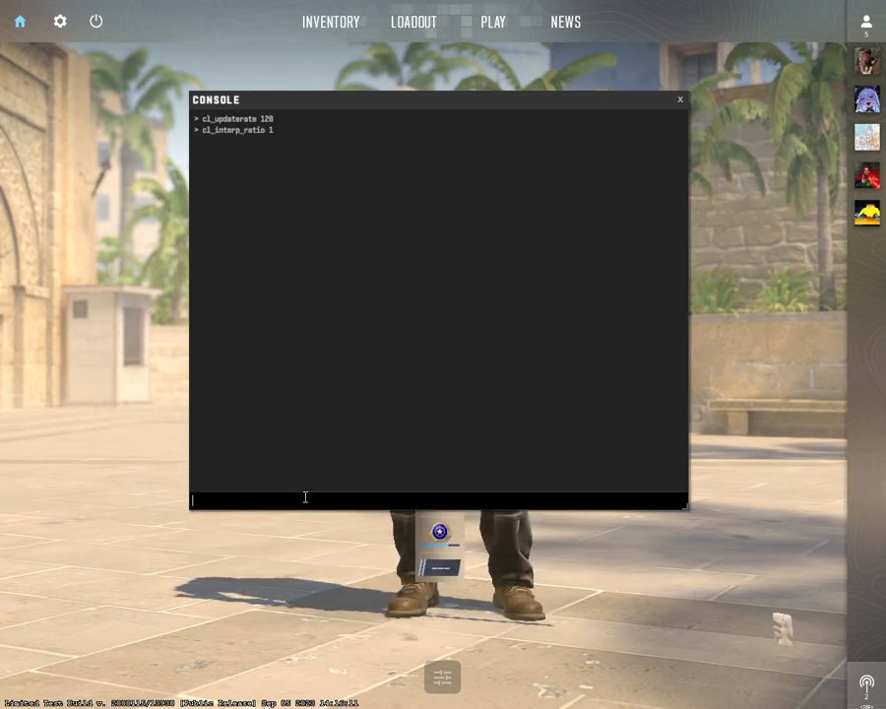
{"action": "type", "text": "vc"}
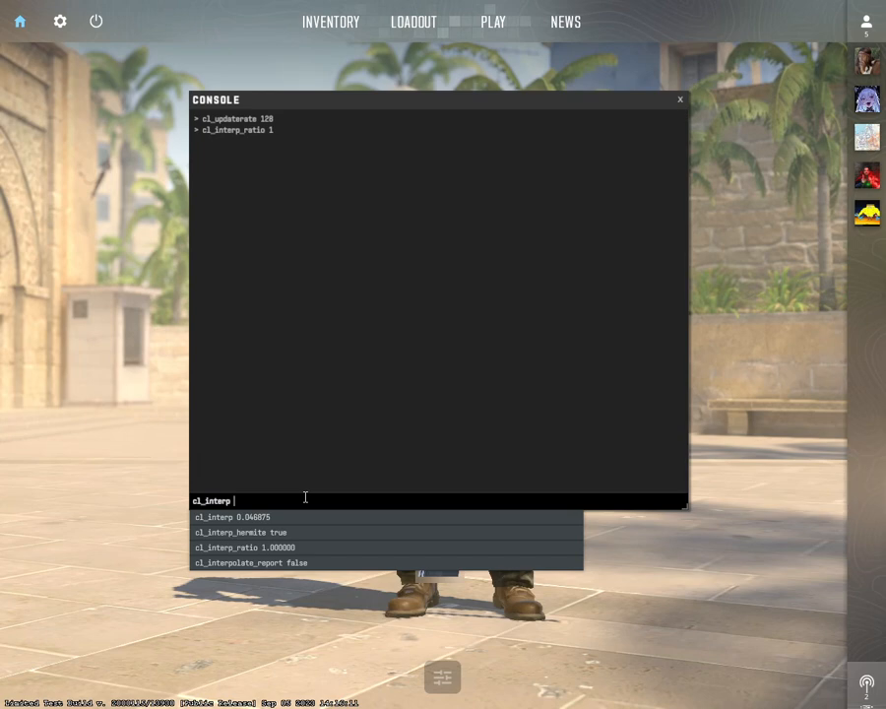
{"action": "type", "text": "0.015625"}
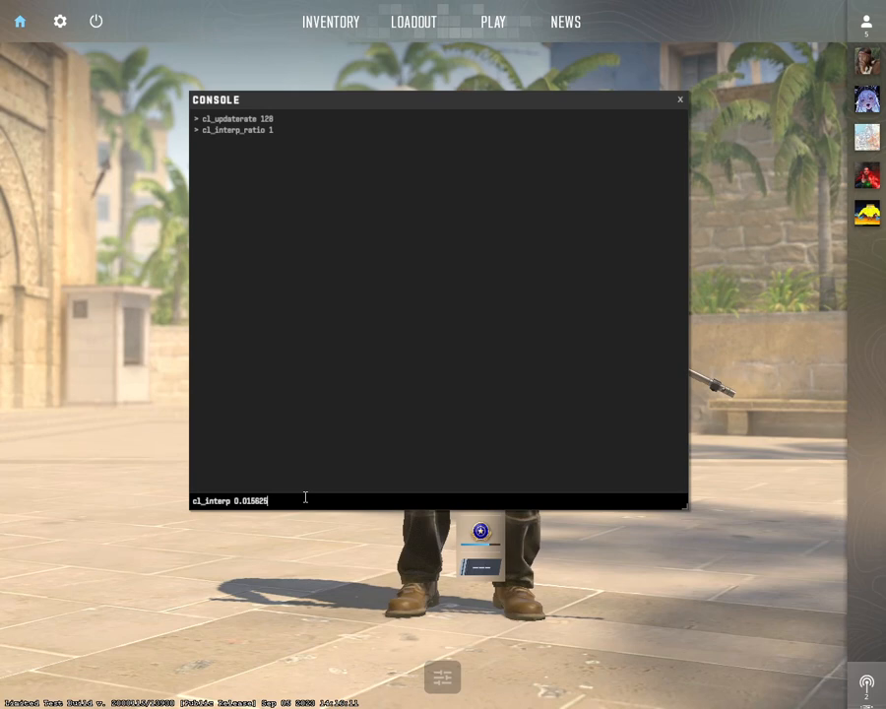
{"action": "key", "text": "enter"}
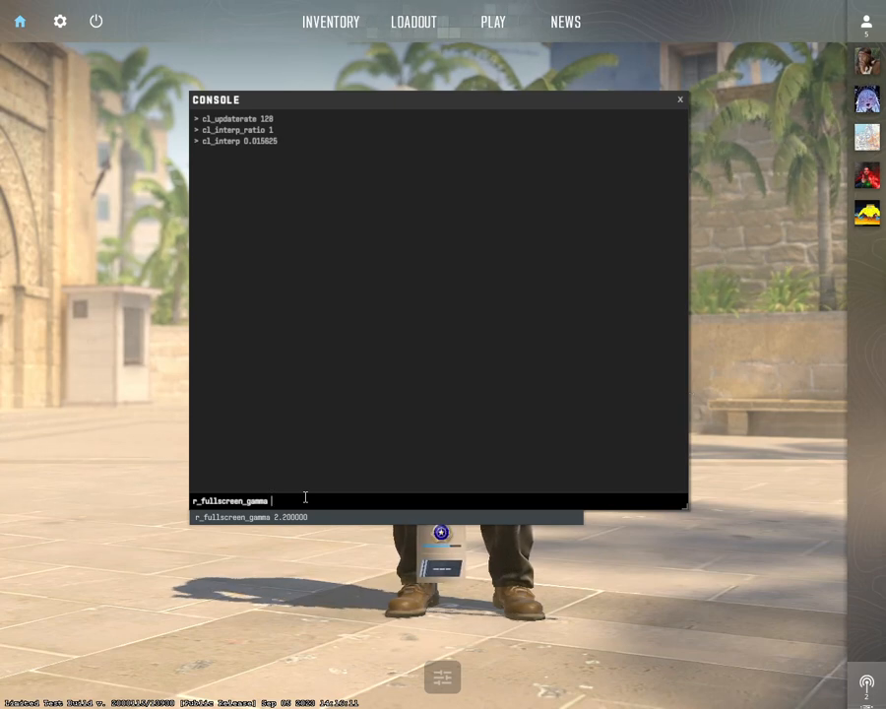
Step: Enter r_fullscreen_gamma 3 and move on to NVIDIA Control Panel
{"action": "type", "text": "3"}
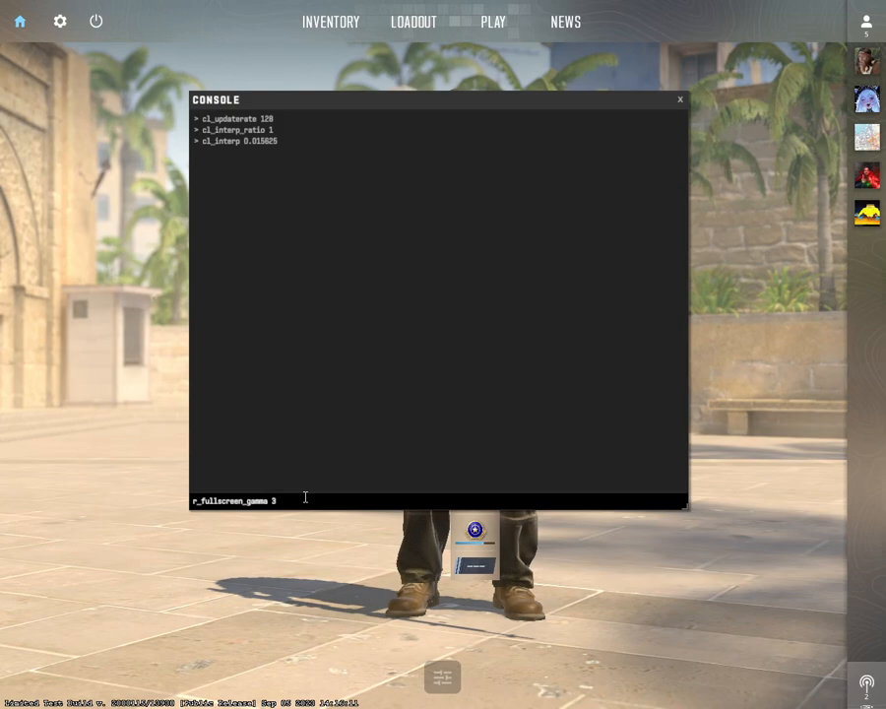
{"action": "left_click", "coordinate": [679, 98]}
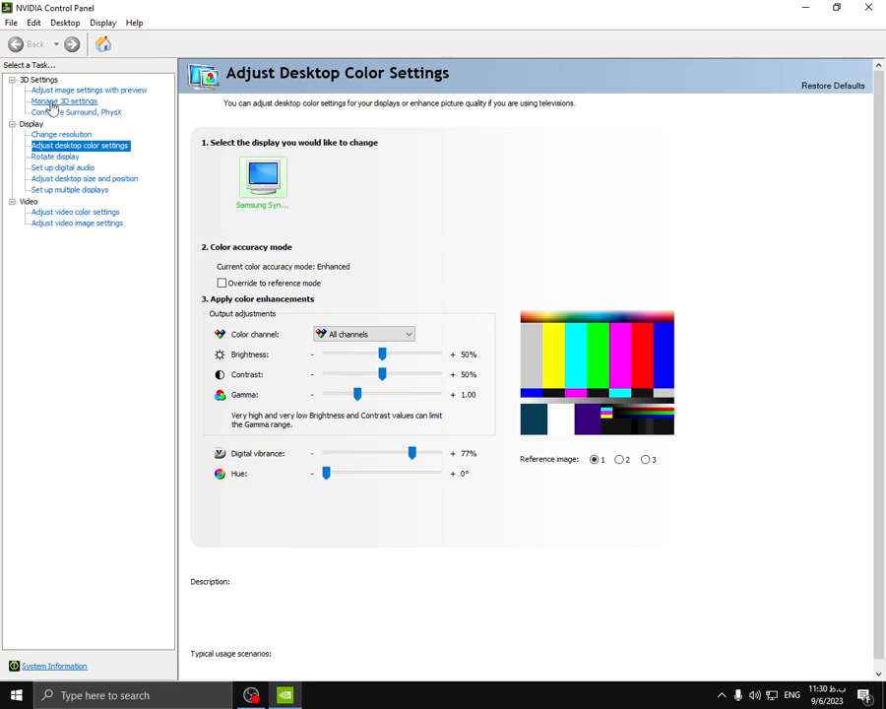
Step: Show the desktop color settings with Digital vibrance at 77%
{"action": "left_click", "coordinate": [63, 102]}
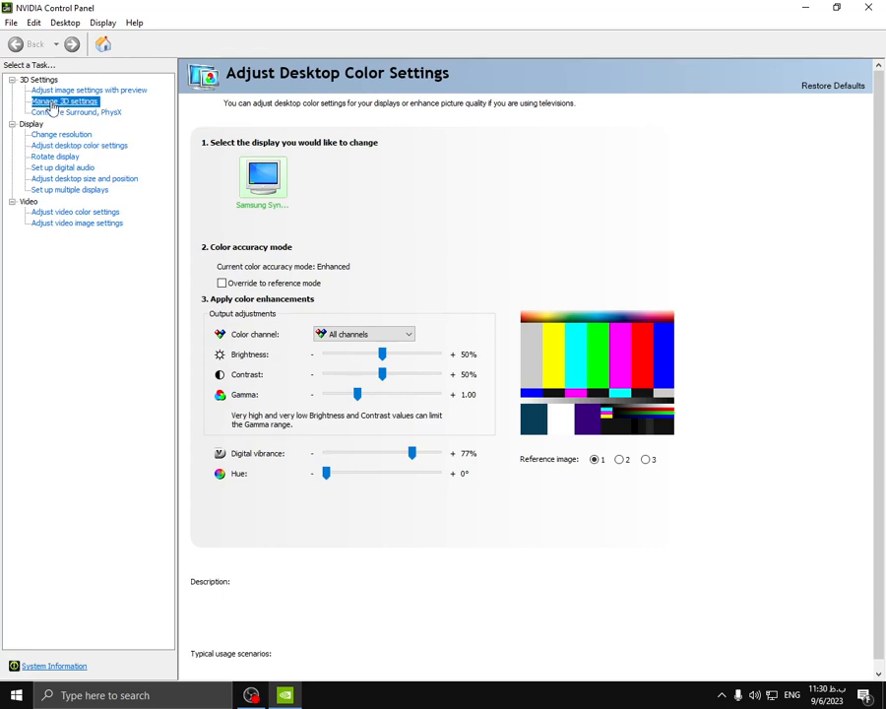
Step: Review the Global 3D Settings list, then go to Adjust Image Settings with advanced 3D option
{"action": "left_click", "coordinate": [63, 102]}
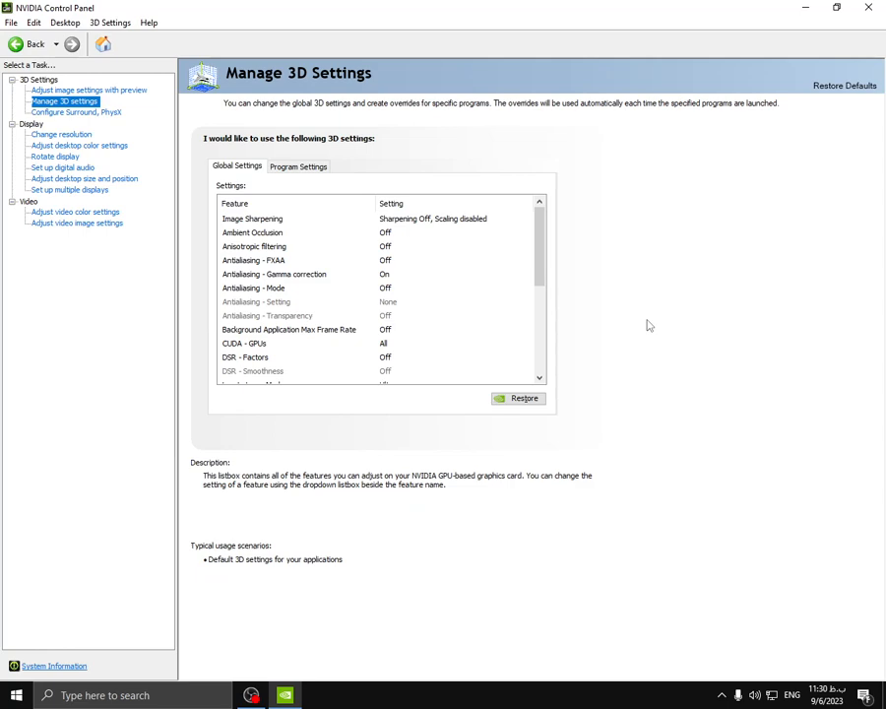
{"action": "mouse_move", "coordinate": [547, 236]}
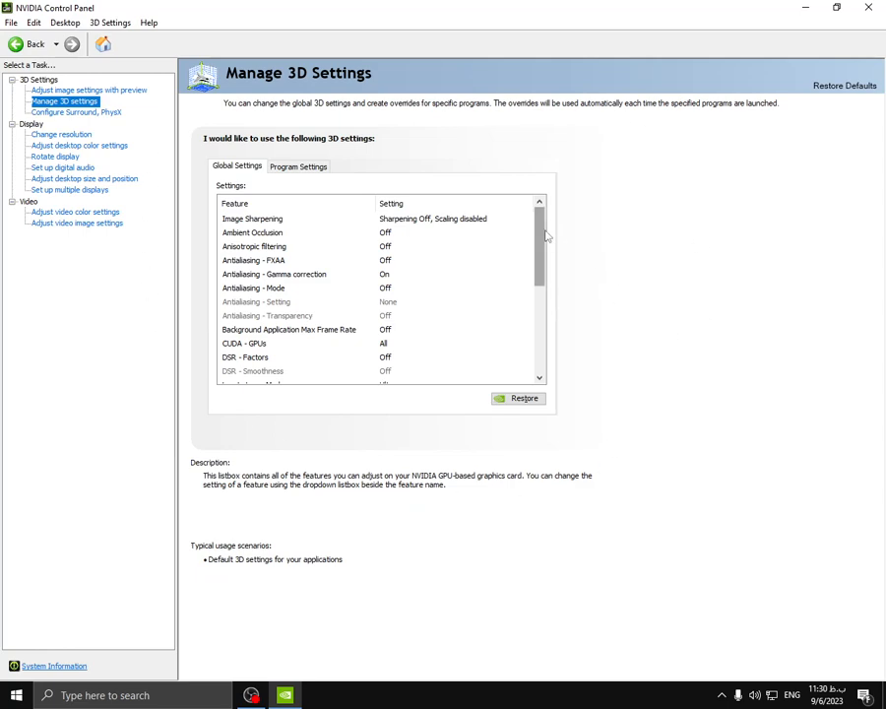
{"action": "scroll", "scroll_direction": "down", "scroll_amount": 3}
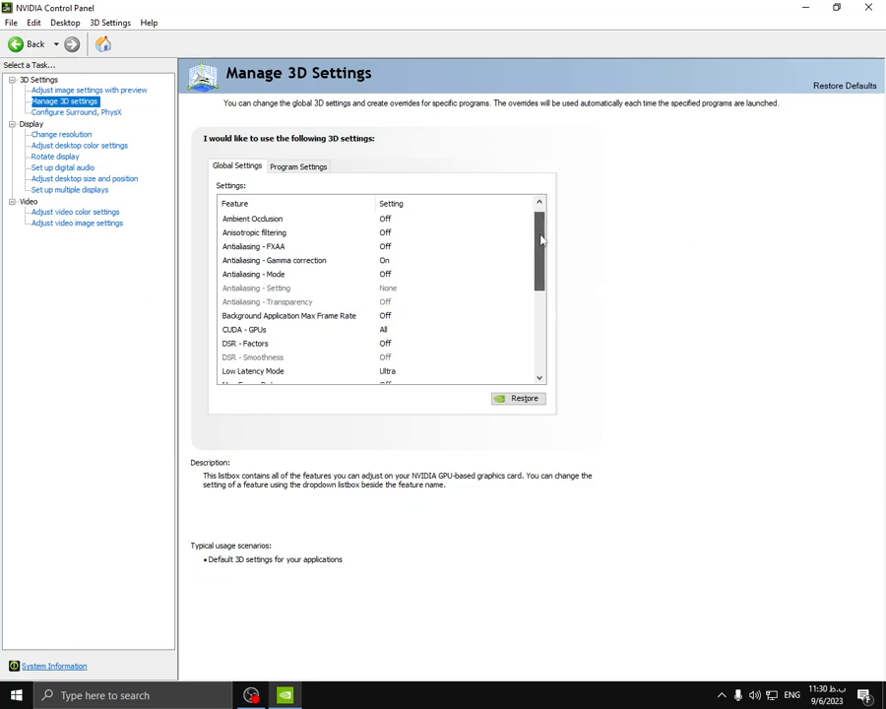
{"action": "scroll", "scroll_direction": "down", "scroll_amount": 3}
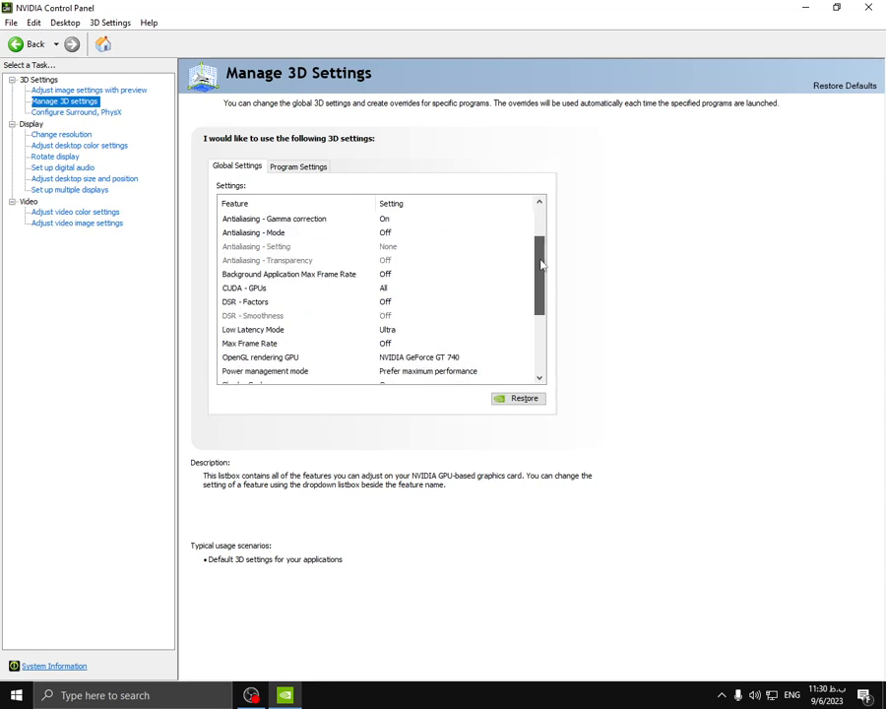
{"action": "scroll", "scroll_direction": "down", "scroll_amount": 3}
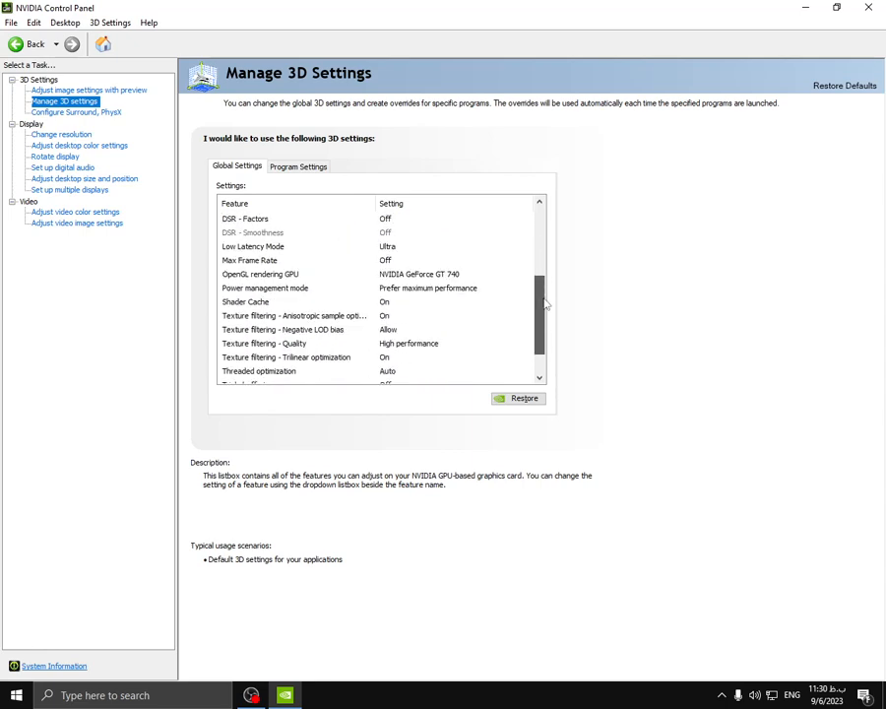
{"action": "scroll", "scroll_direction": "down", "scroll_amount": 3}
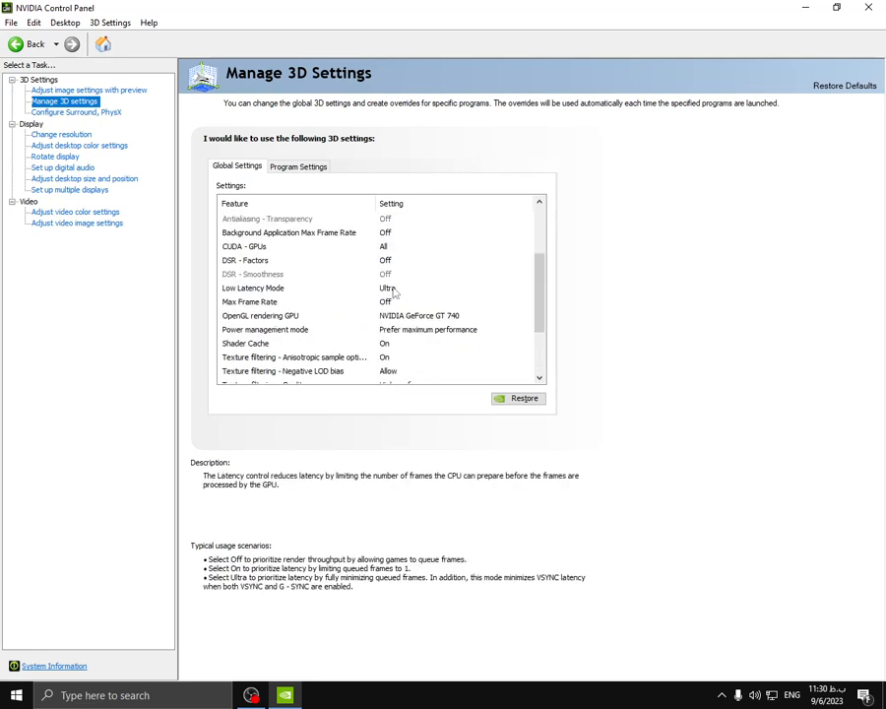
{"action": "scroll", "scroll_direction": "down", "scroll_amount": 3}
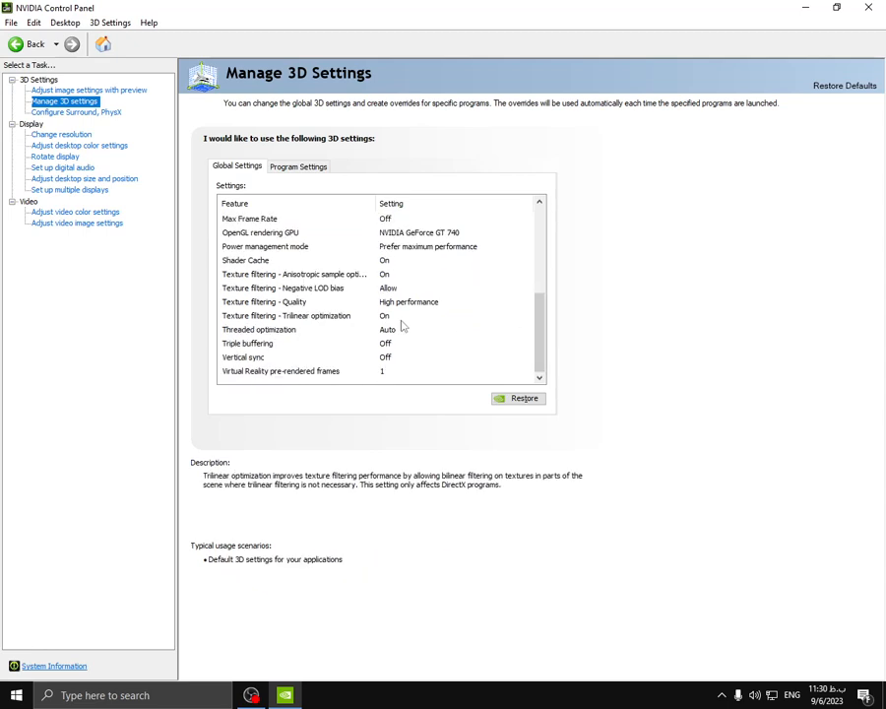
{"action": "left_click", "coordinate": [263, 302]}
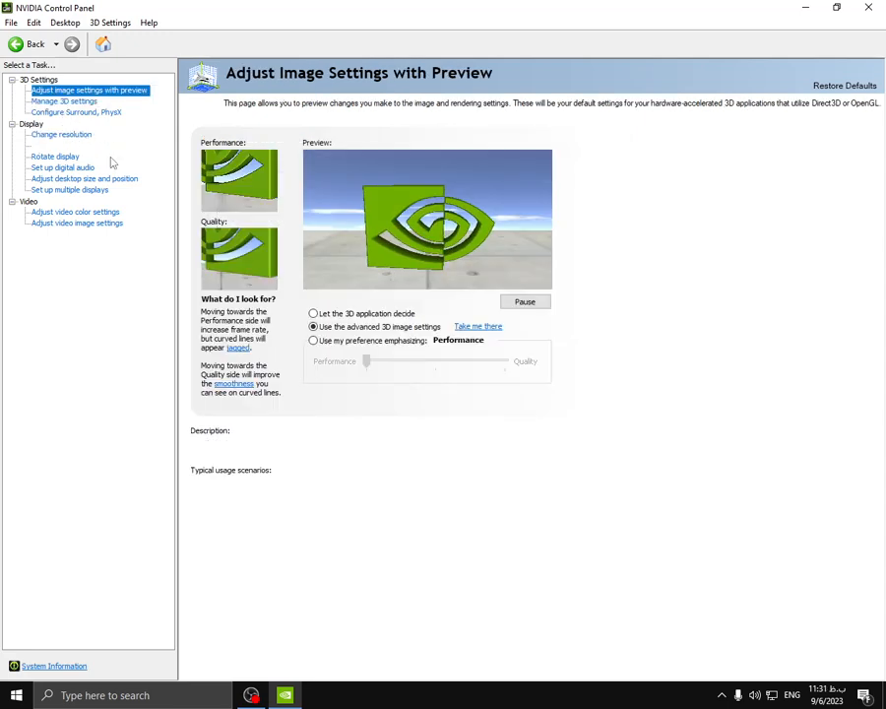
Step: Try 'Use my preference emphasizing', then keep 'Use the advanced 3D image settings' and apply
{"action": "left_click", "coordinate": [313, 338]}
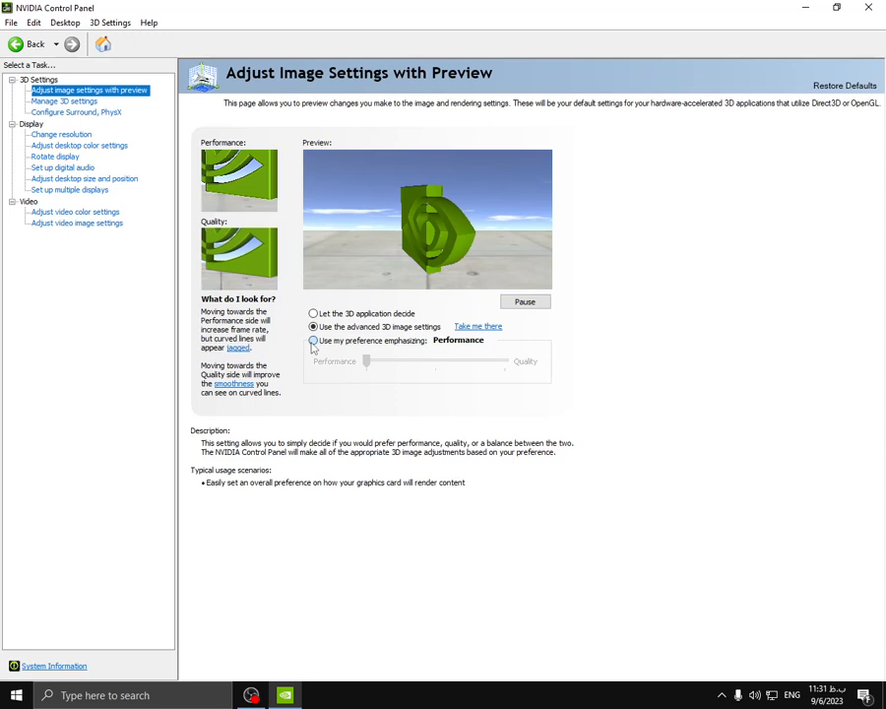
{"action": "left_click", "coordinate": [313, 341]}
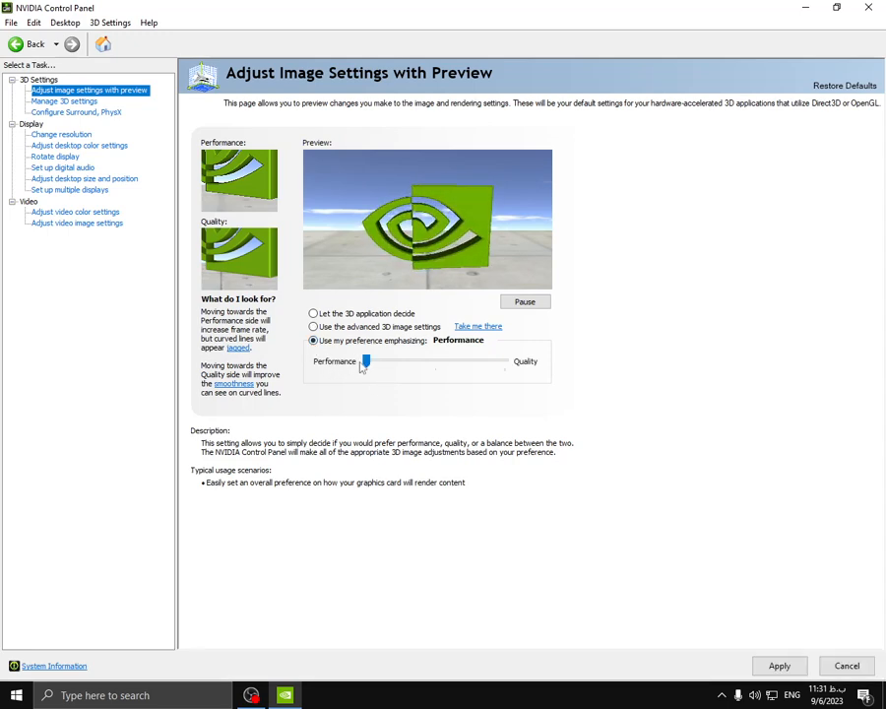
{"action": "left_click", "coordinate": [313, 327]}
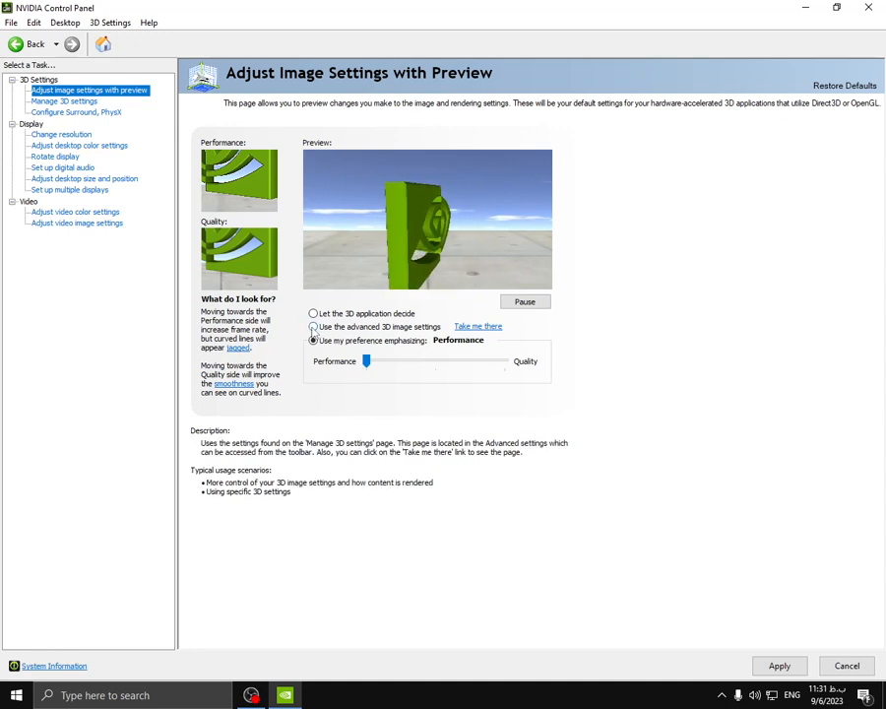
{"action": "left_click", "coordinate": [313, 327]}
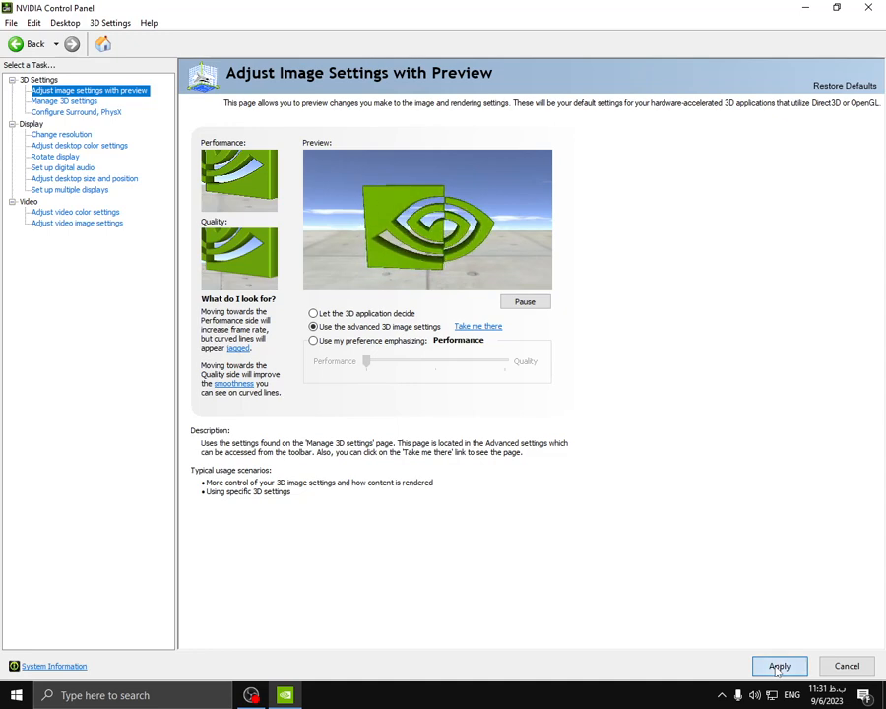
{"action": "left_click", "coordinate": [780, 665]}
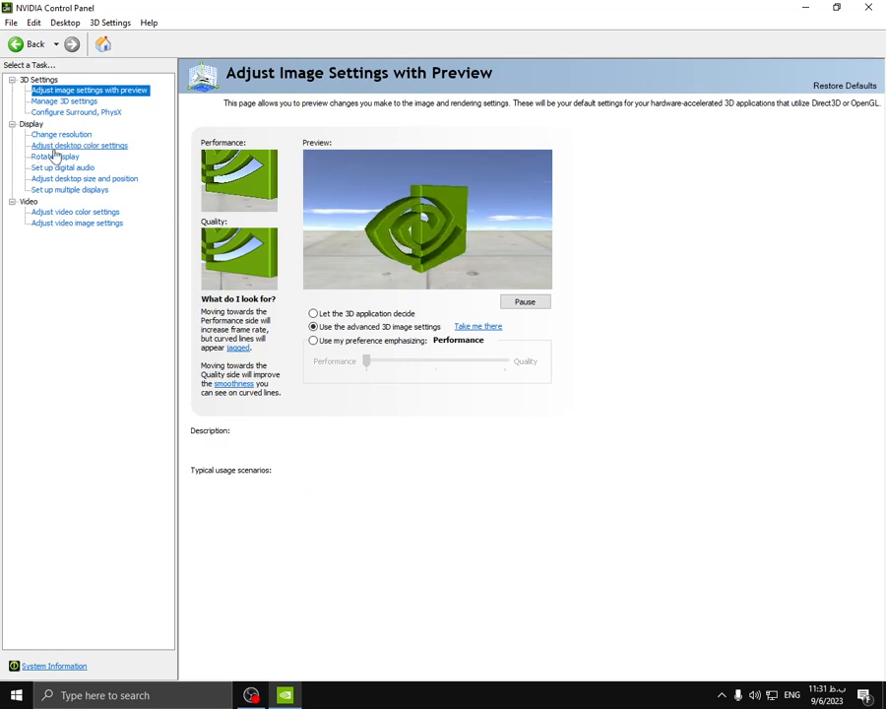
{"action": "left_click", "coordinate": [78, 146]}
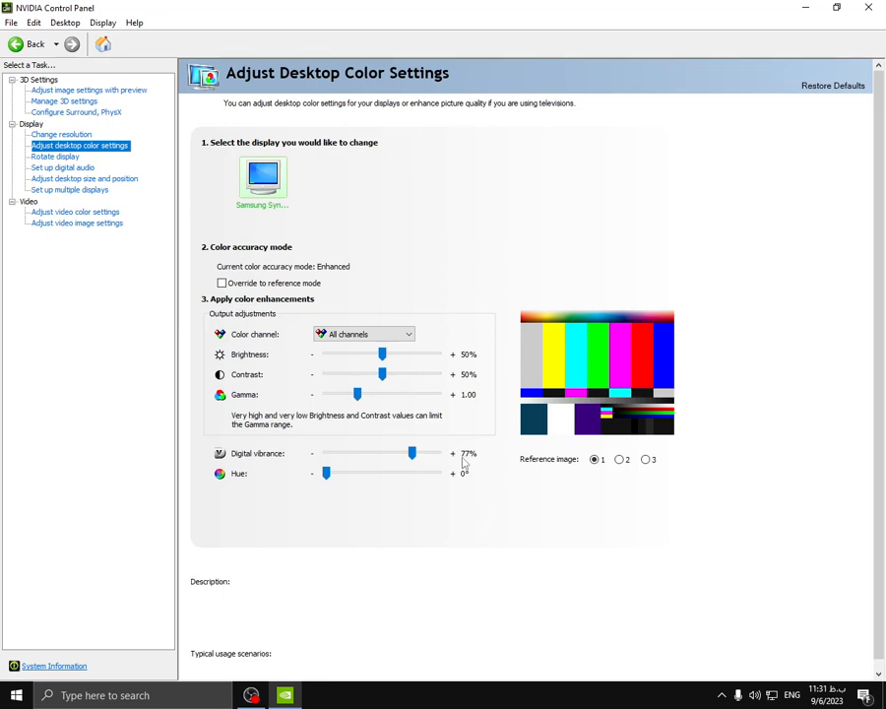
{"action": "mouse_move", "coordinate": [500, 487]}
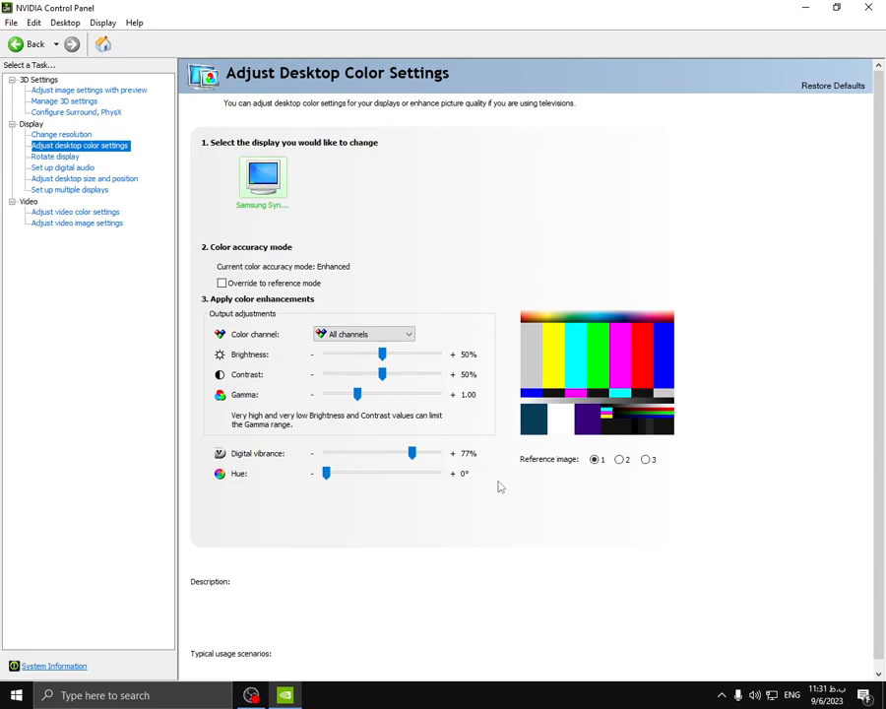
{"action": "mouse_move", "coordinate": [477, 478]}
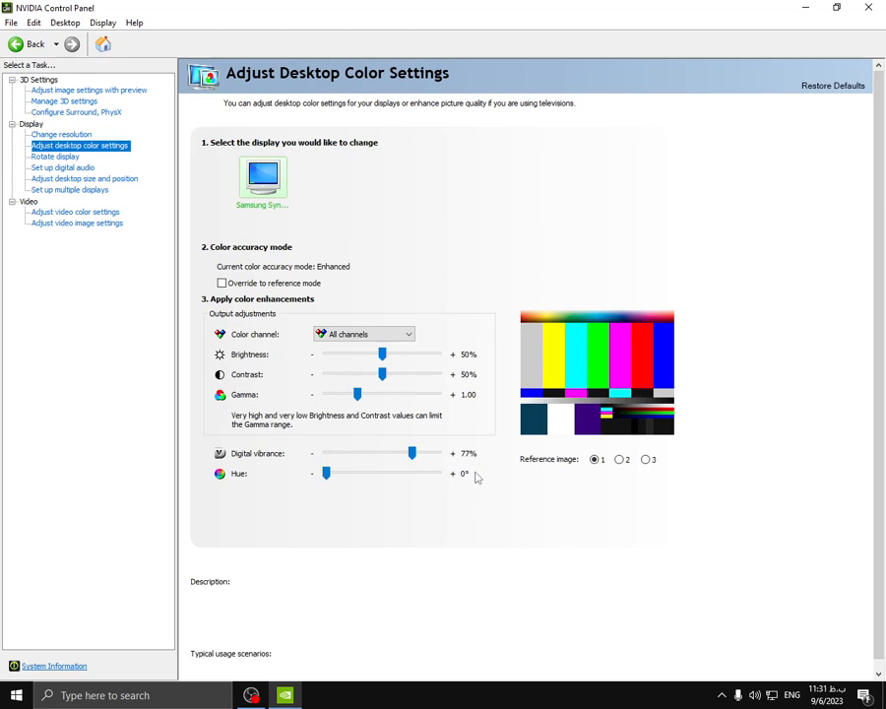
{"action": "mouse_move", "coordinate": [752, 662]}
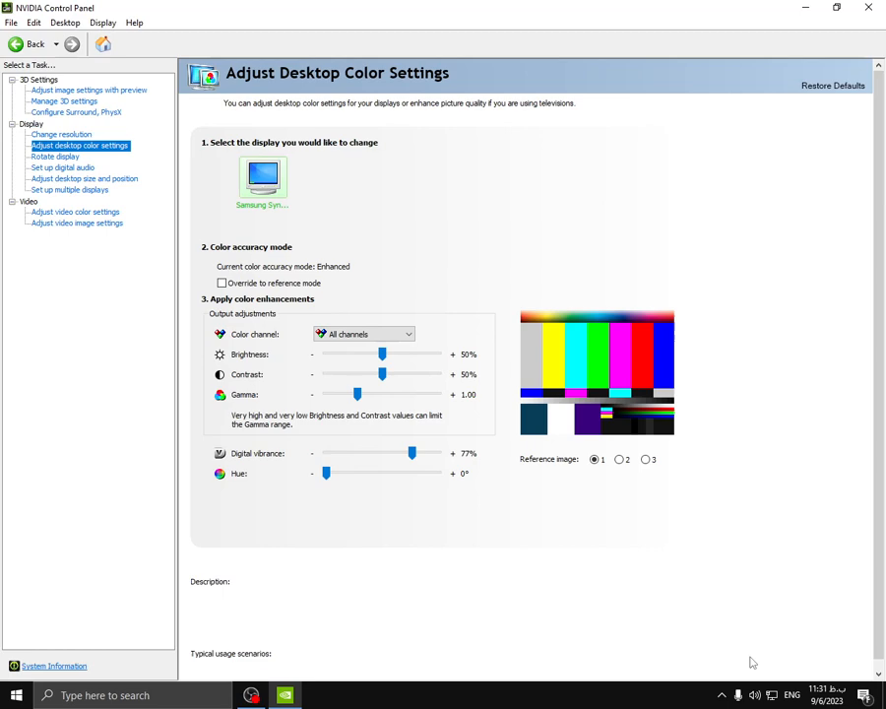